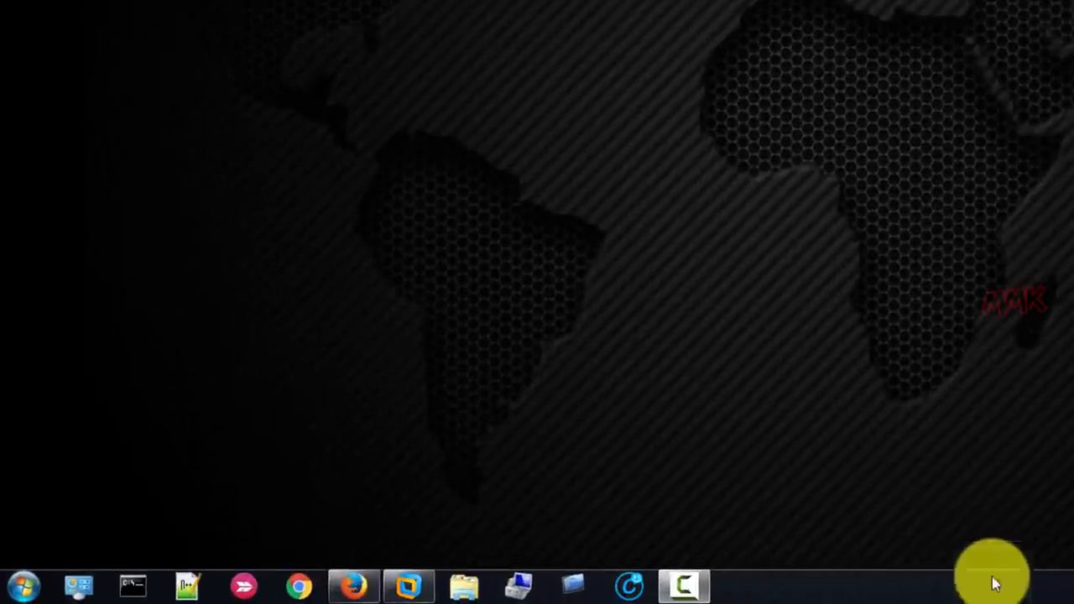
- Open Command Prompt with cmd and run ipconfig to show the default gateway
left_click(21, 585)
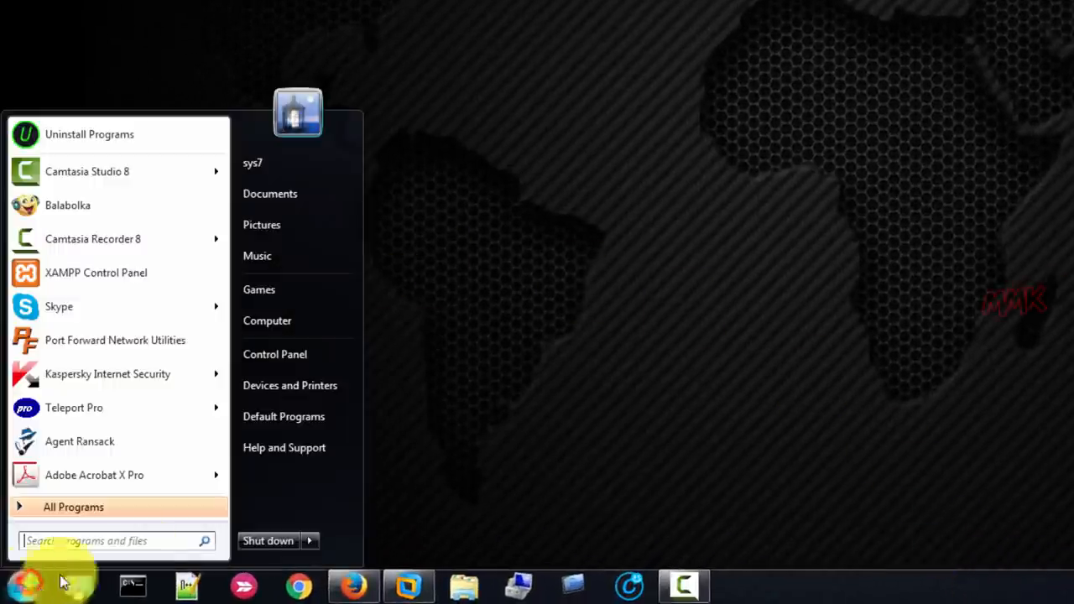
type("cmd")
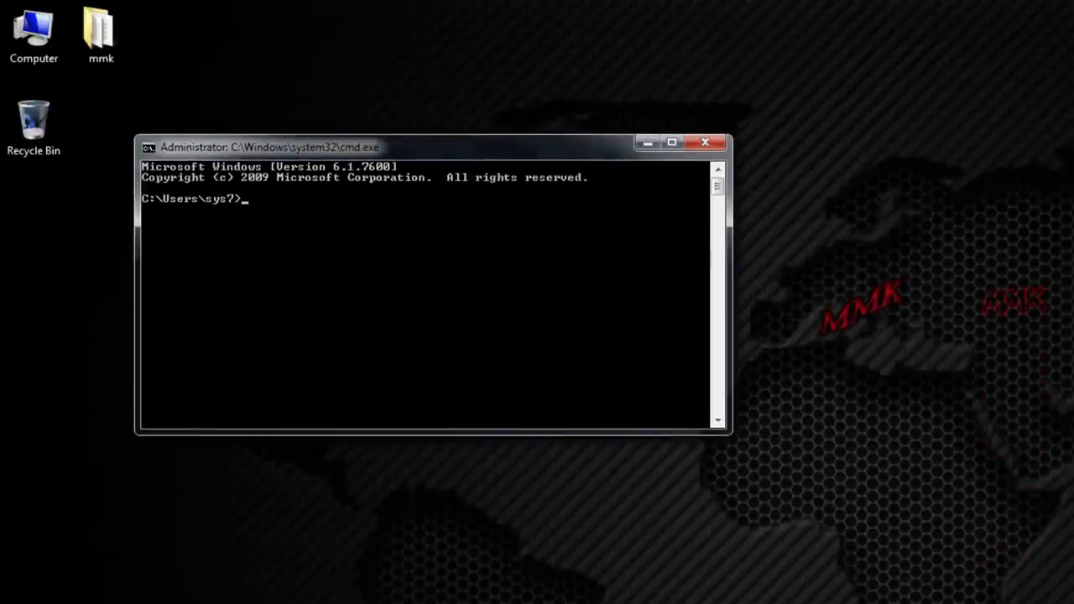
type("ipc")
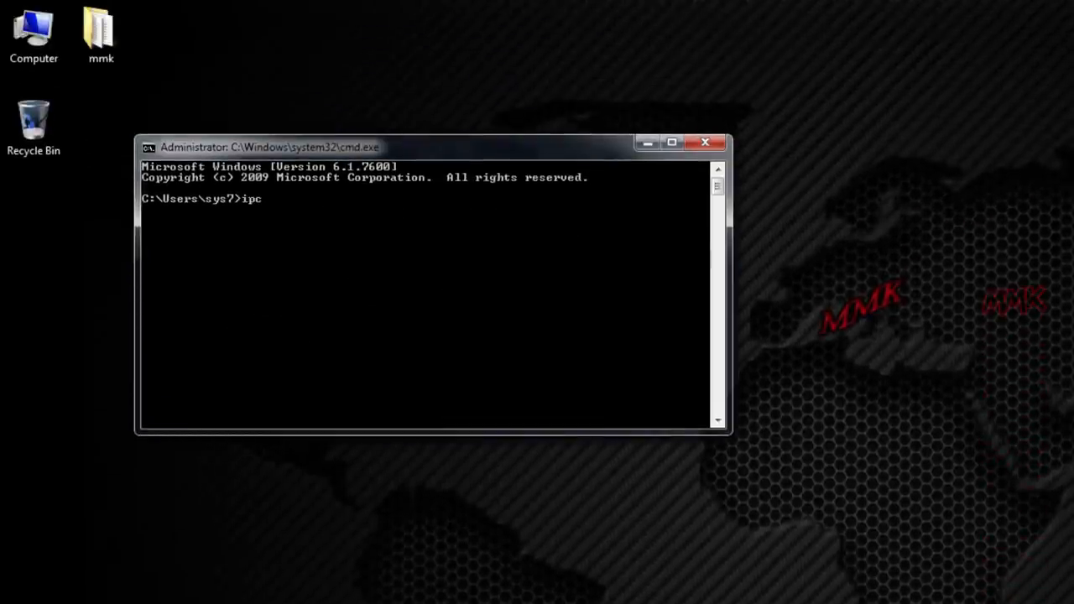
type("onfig")
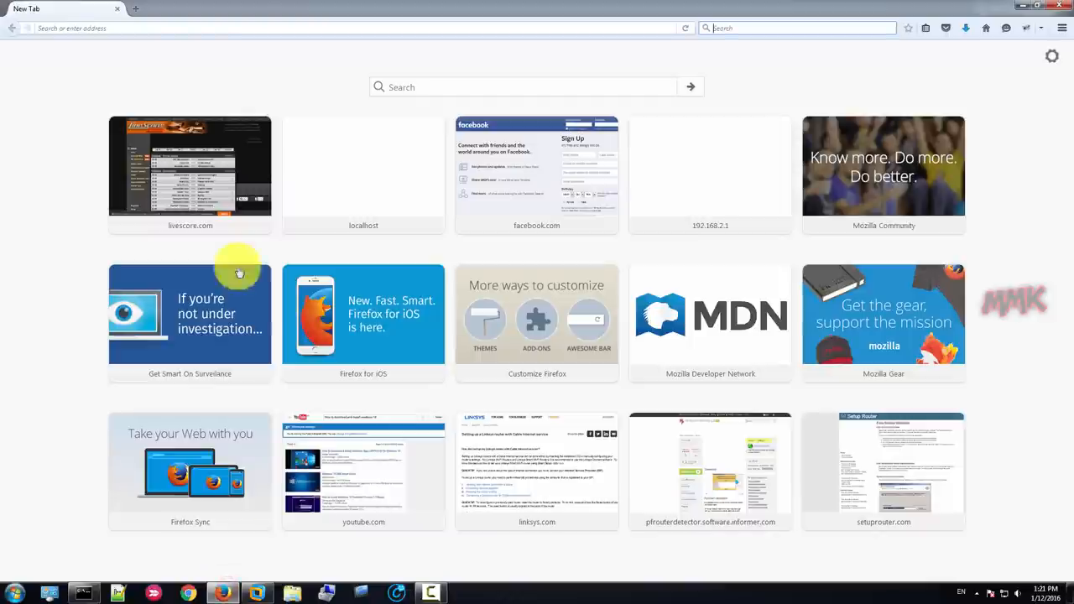
- In a new tab, log in as admin to the ZTE router at 192.168.1.1
right_click(100, 27)
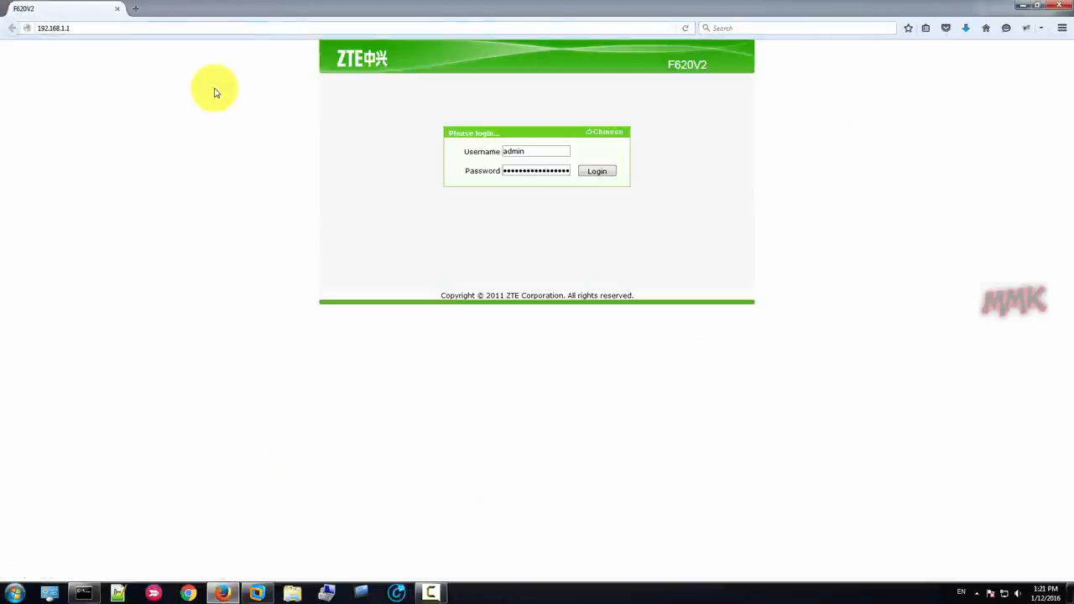
left_click(597, 171)
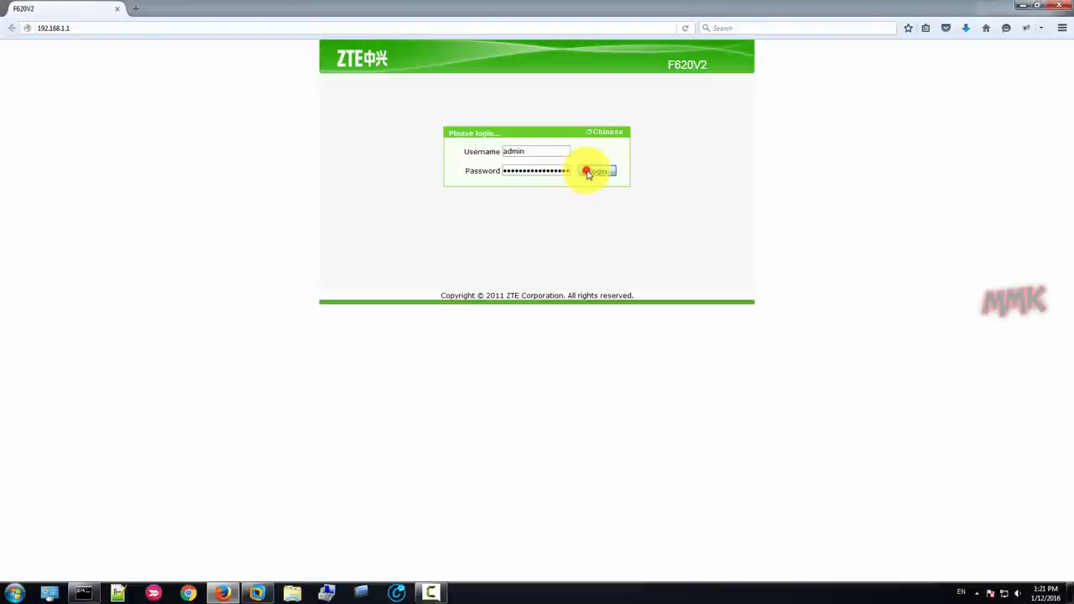
left_click(597, 171)
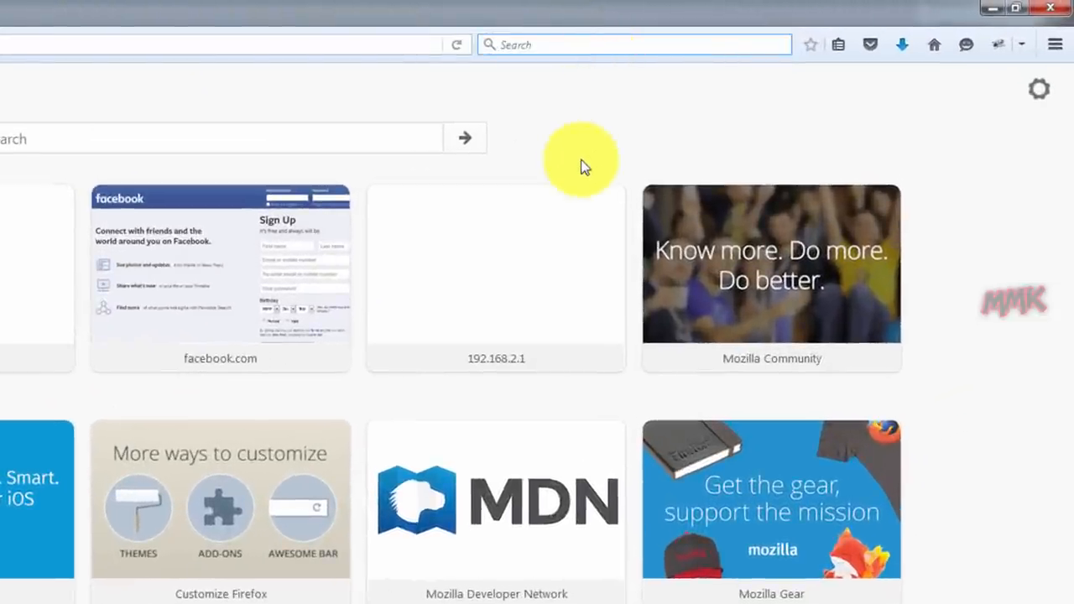
- Search for a free router detector and save setup-network-utilities.exe from PortForward
type("free router detector")
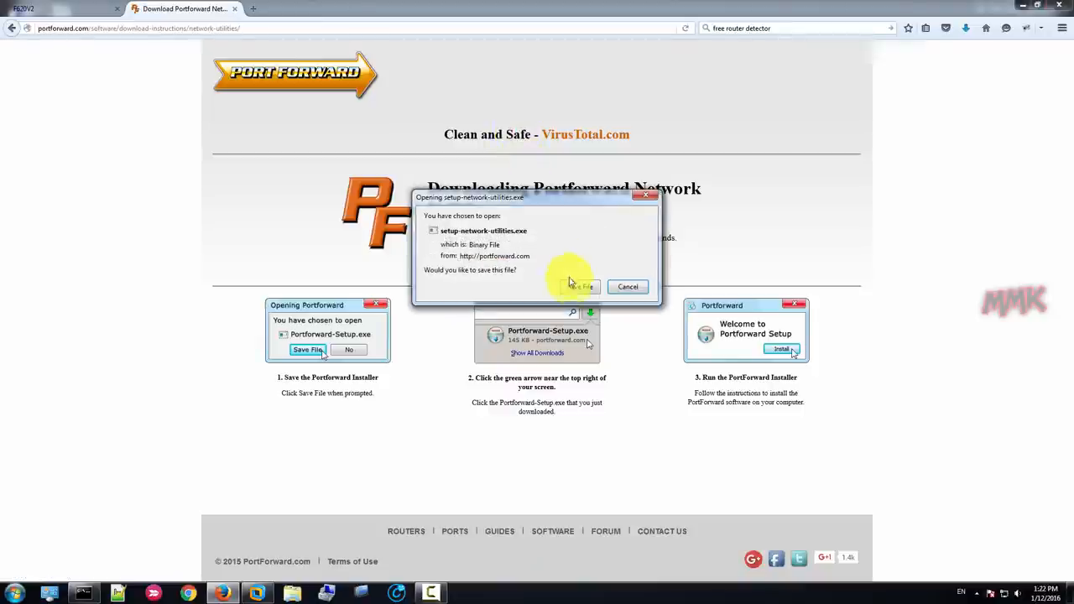
left_click(578, 286)
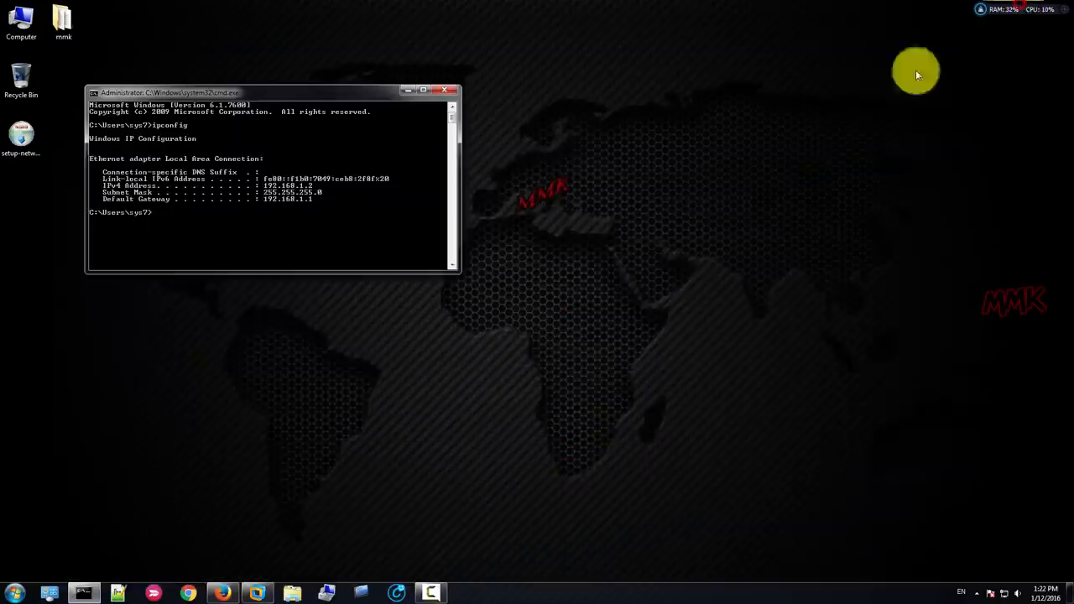
- Minimize Command Prompt and install Port Forward Network Utilities 2.0.16c from the downloaded installer
left_click(444, 90)
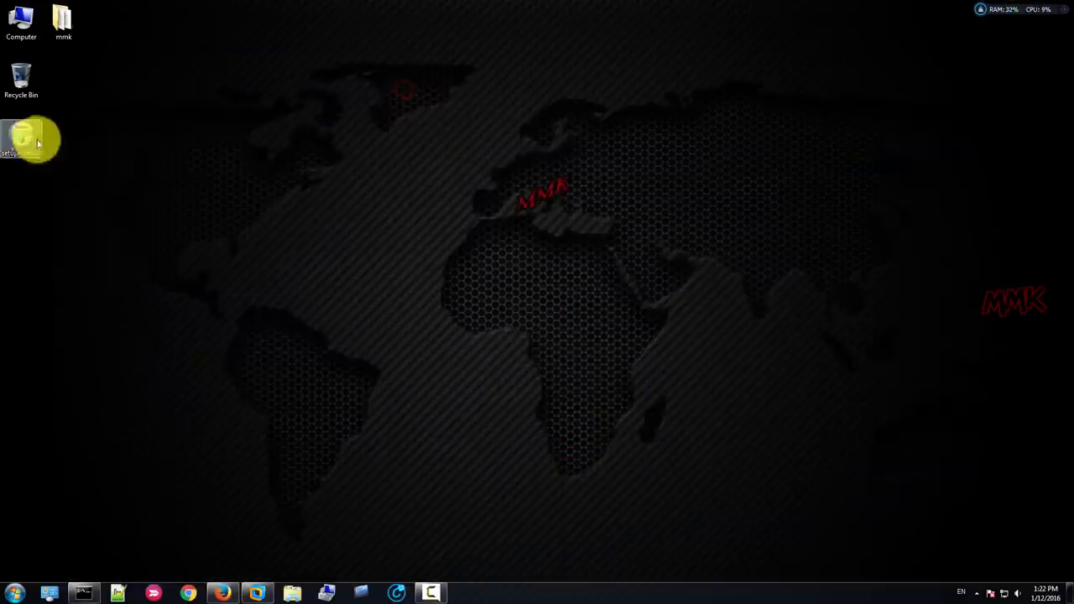
double_click(21, 139)
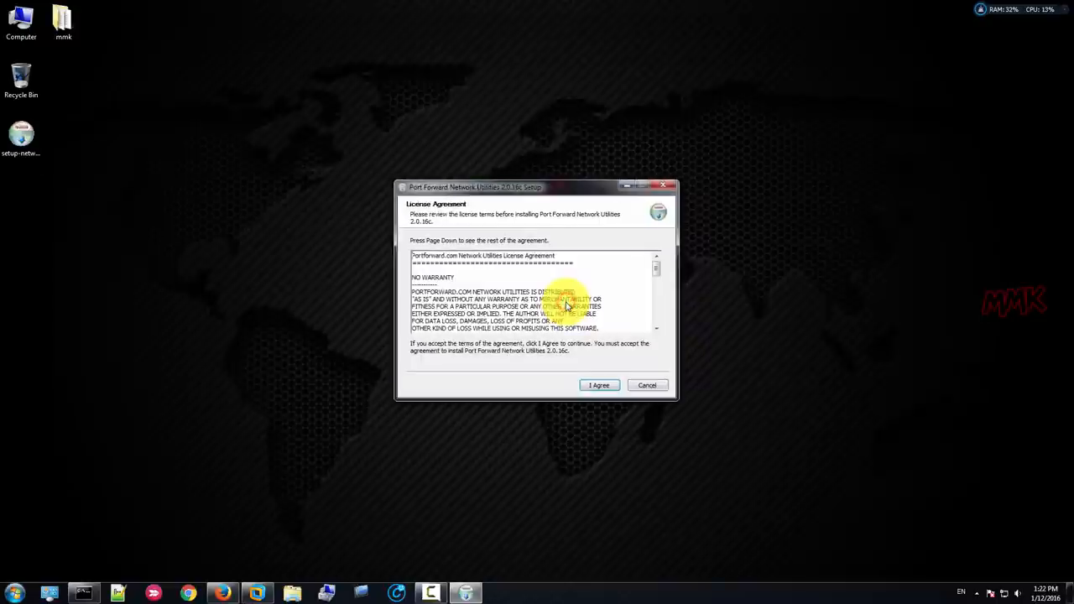
left_click(599, 386)
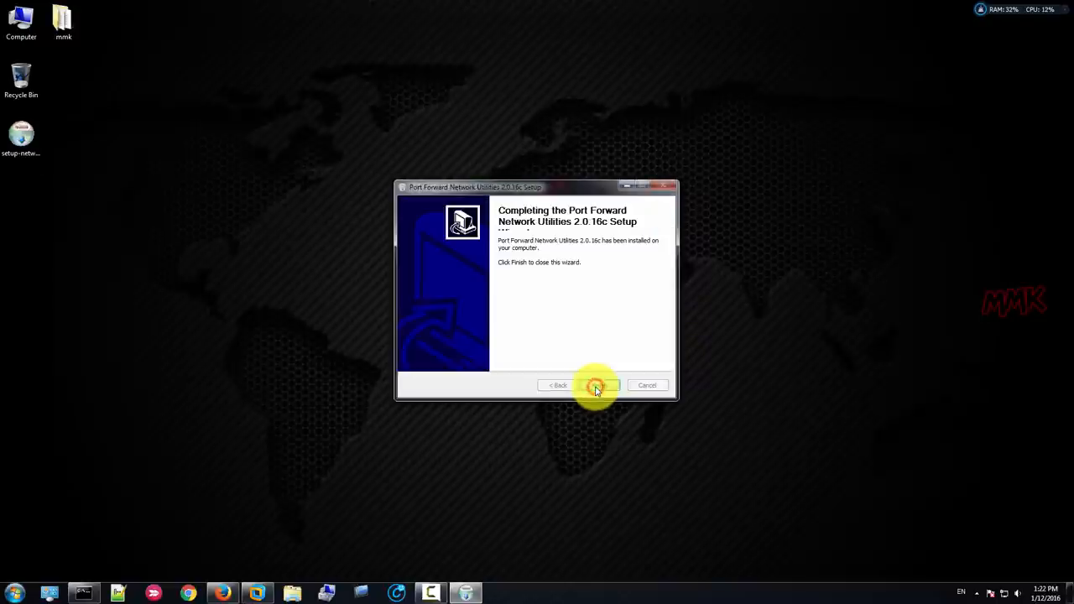
left_click(595, 385)
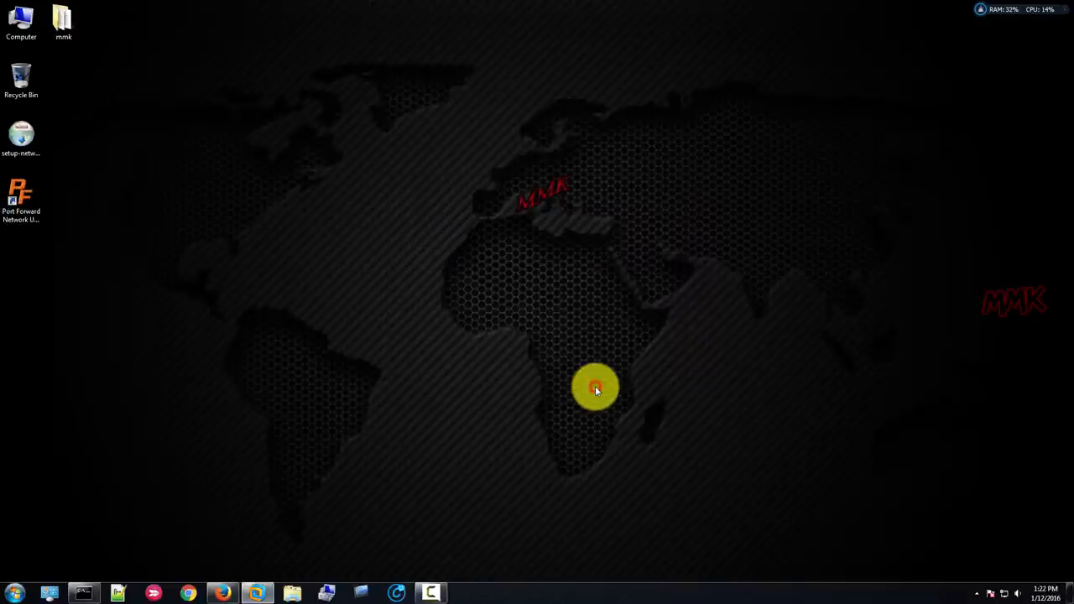
double_click(21, 197)
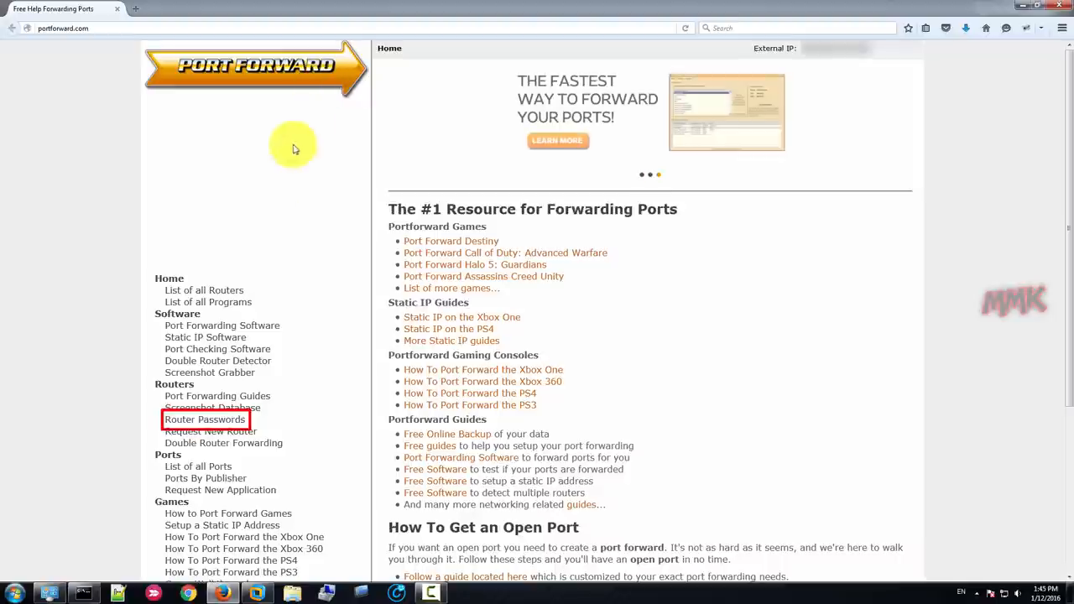
- Browse Router Passwords down to L and open the Linksys default username/password list
left_click(204, 419)
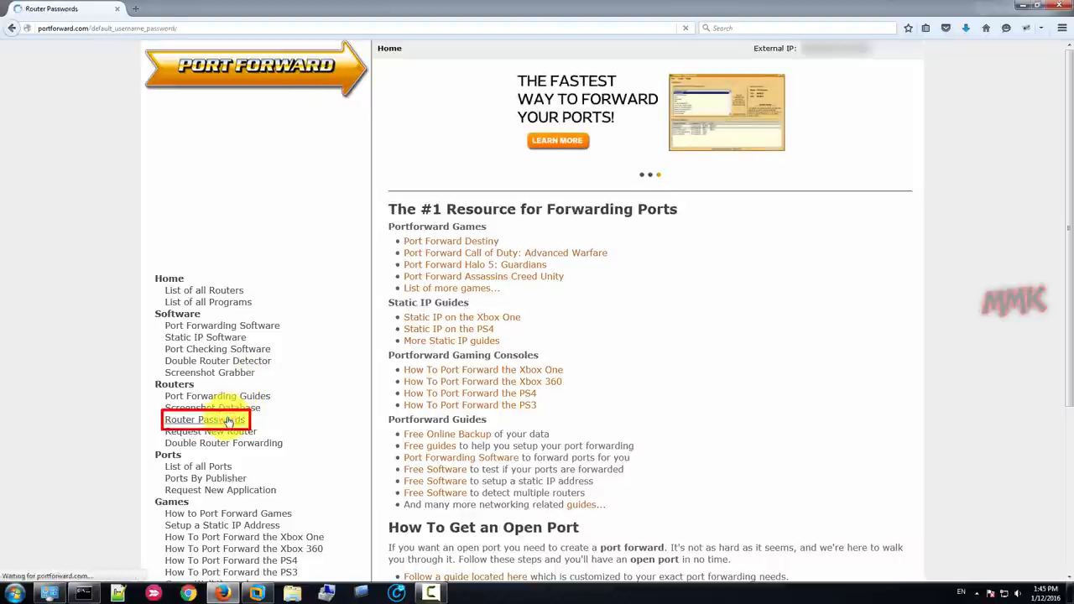
left_click(204, 419)
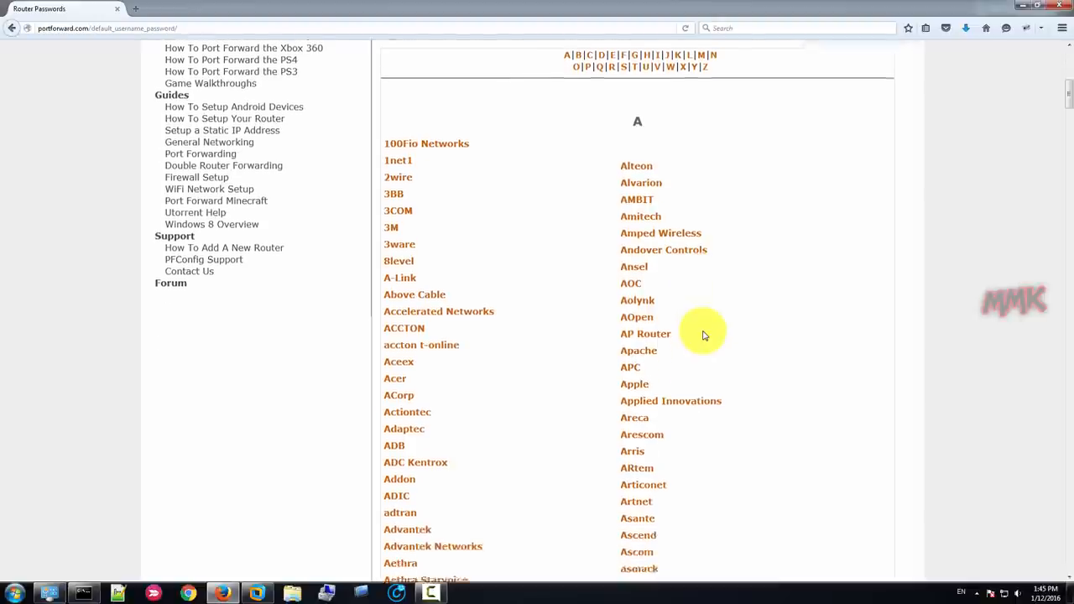
scroll("down", 3)
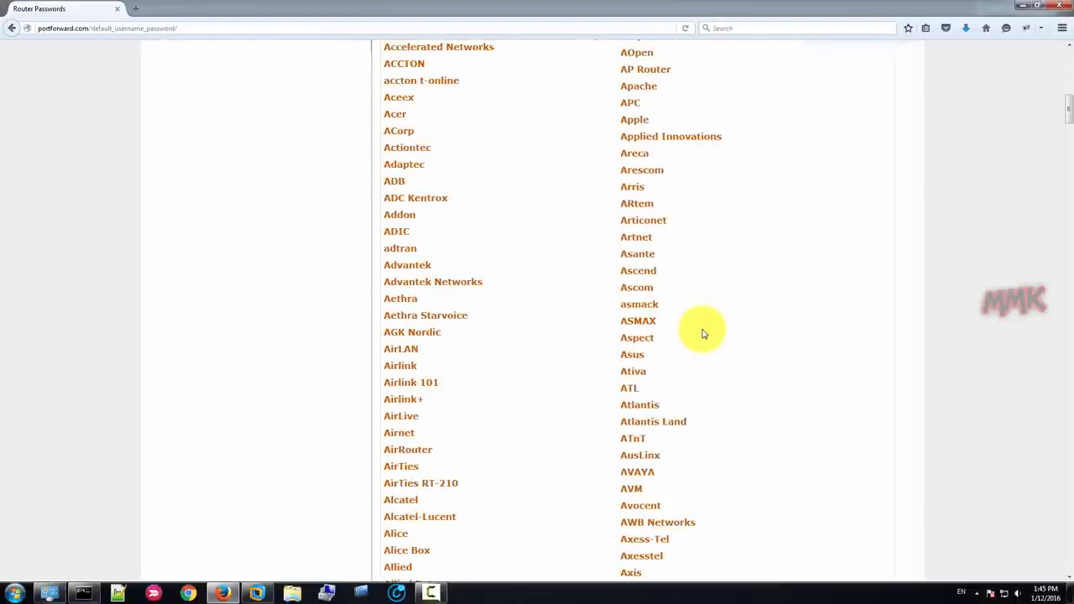
scroll("down", 3)
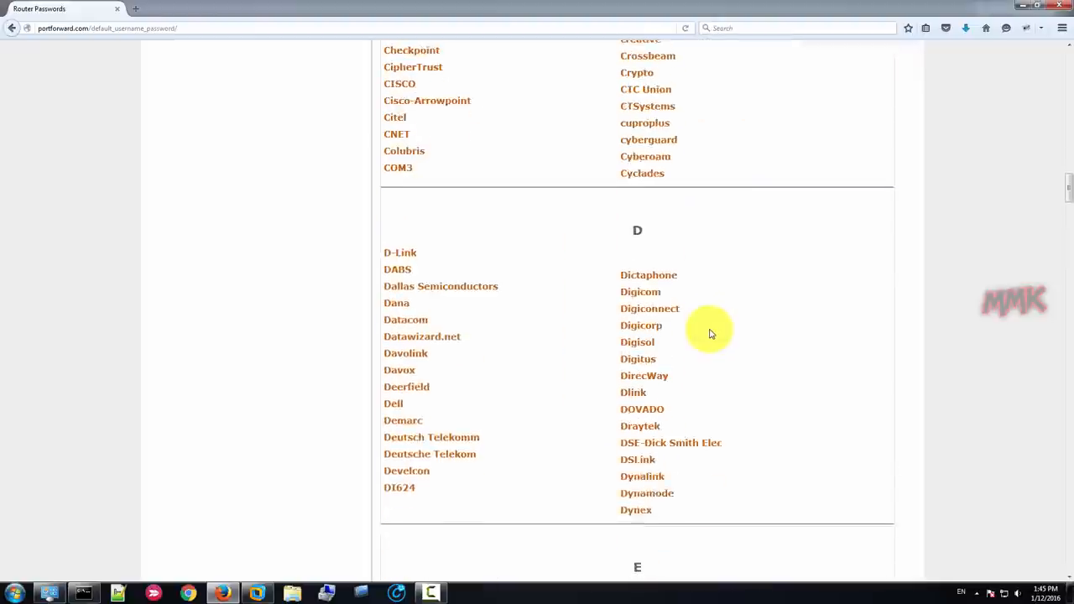
scroll("down", 3)
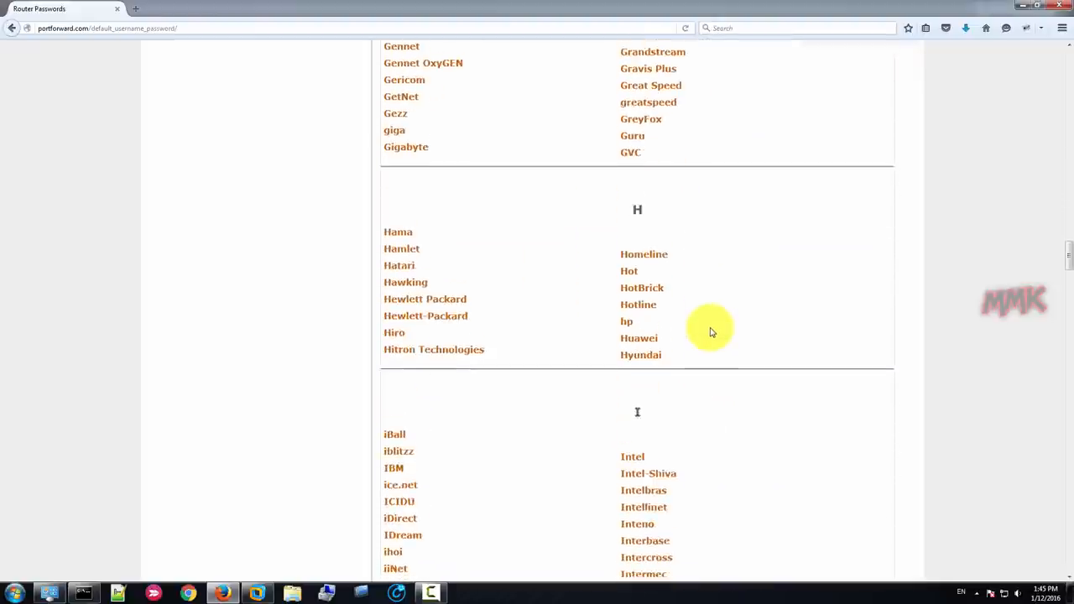
scroll("down", 3)
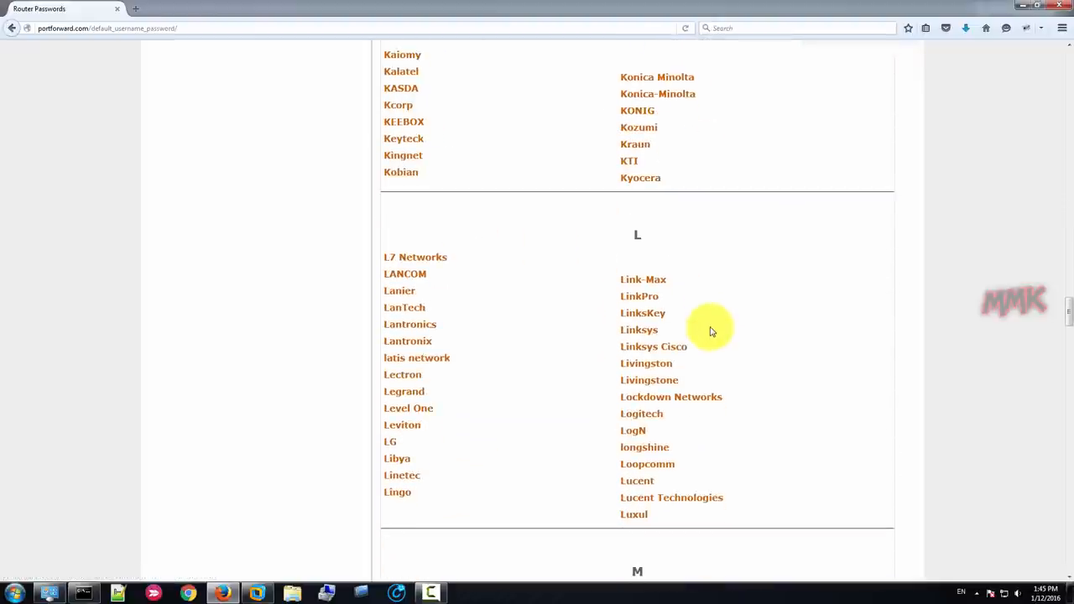
scroll("down", 3)
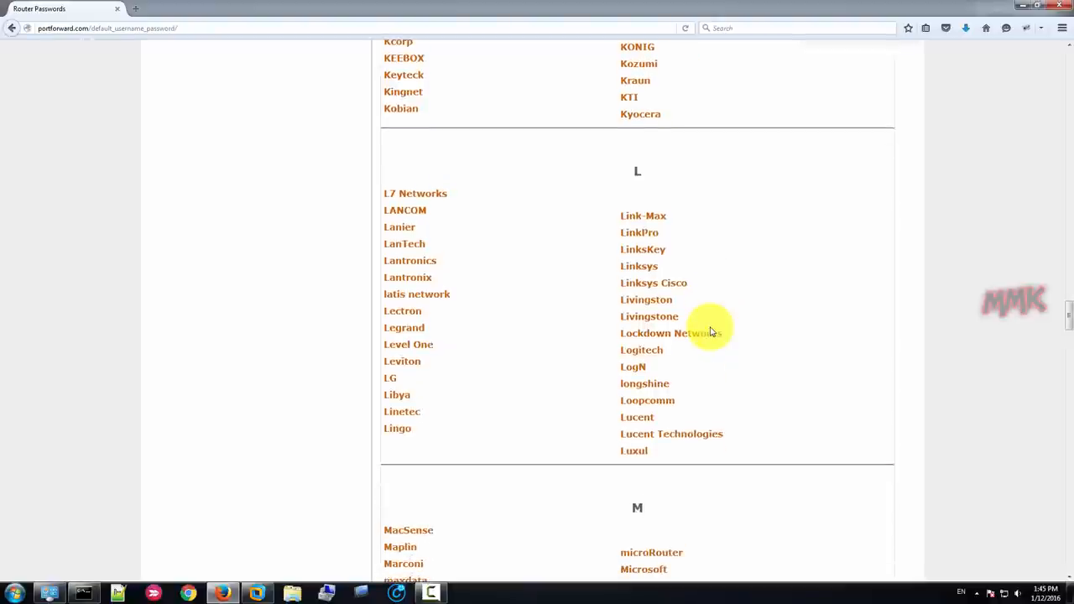
mouse_move(638, 266)
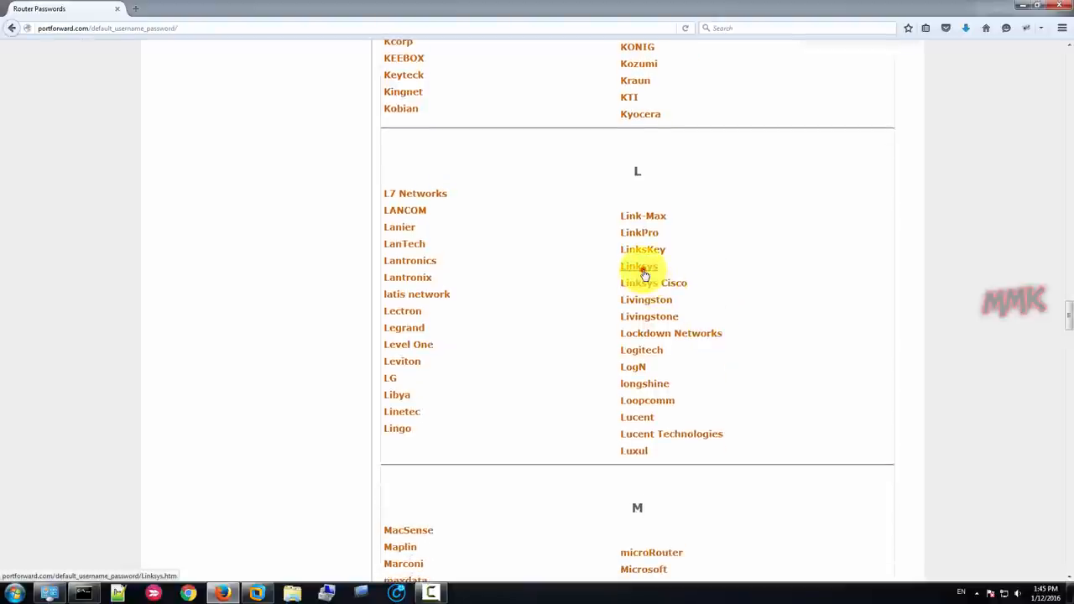
left_click(636, 267)
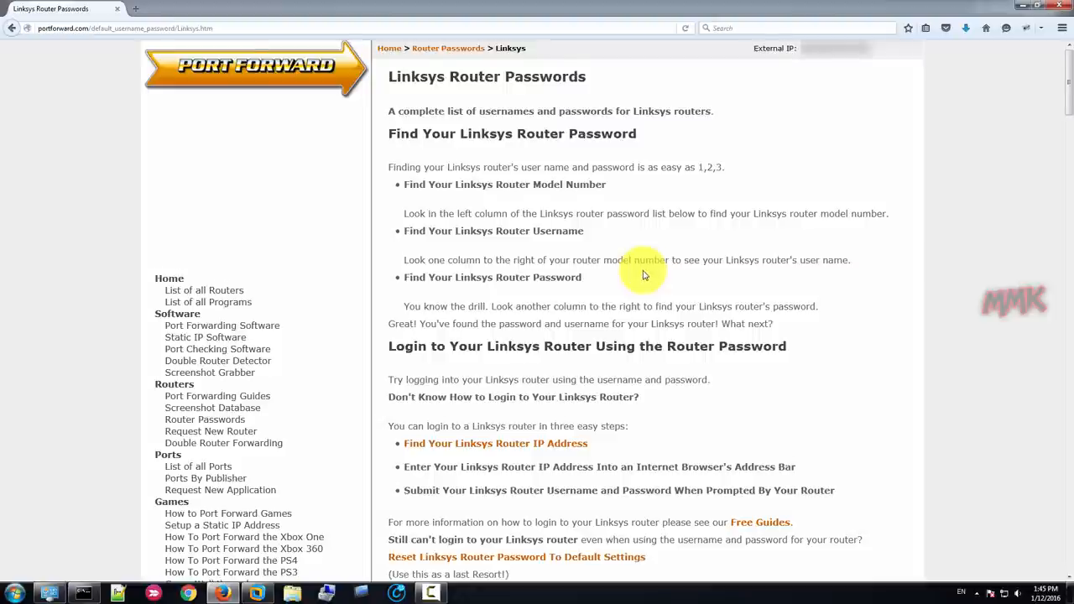
scroll("down", 3)
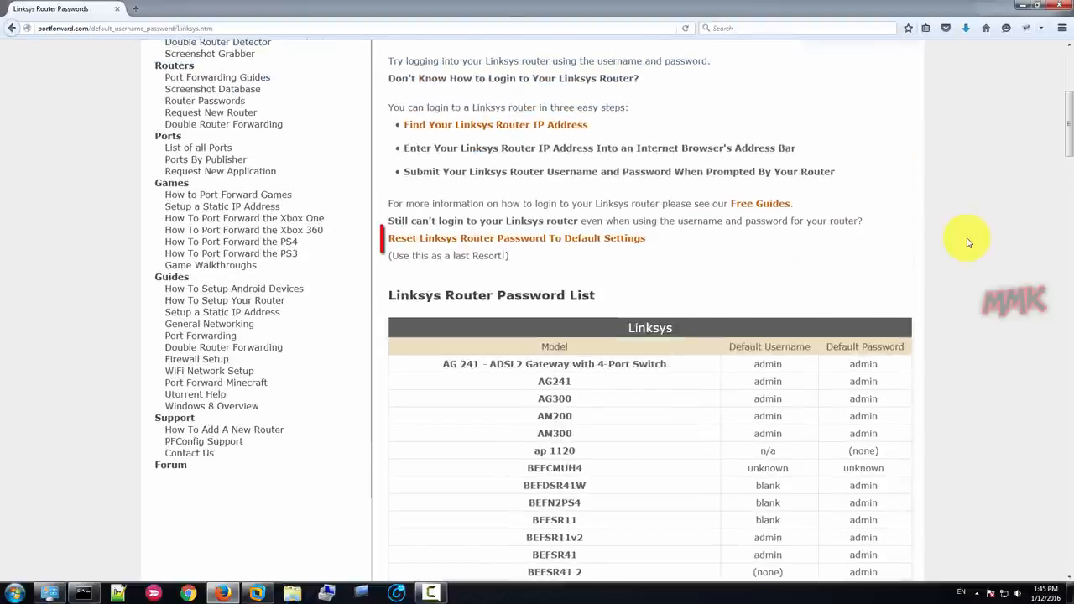
mouse_move(728, 249)
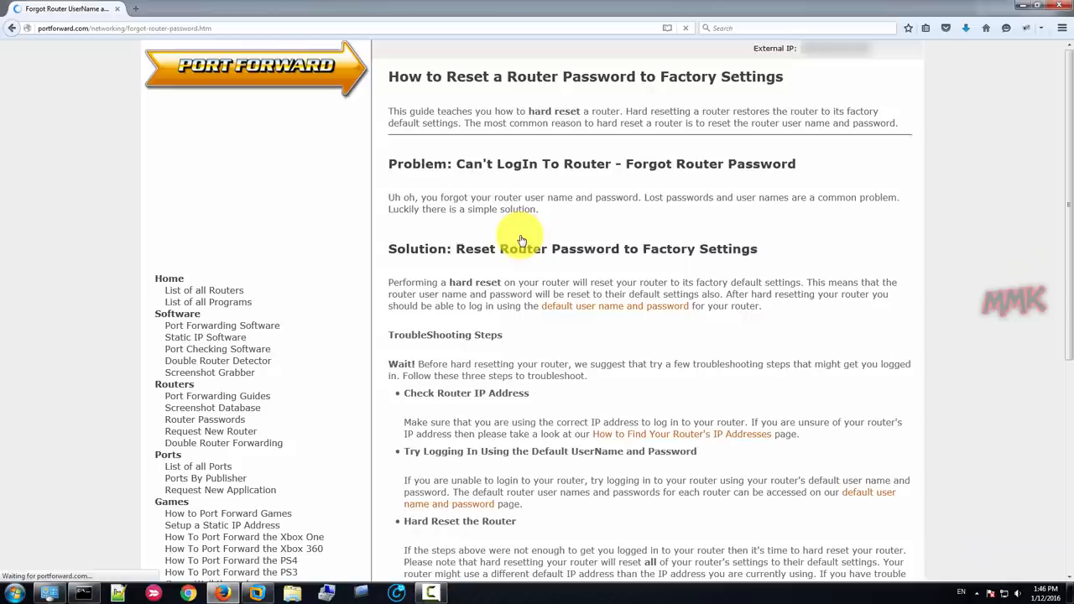
- Scroll through PortForward's guide to hard resetting a Linksys router to factory settings
scroll("down", 3)
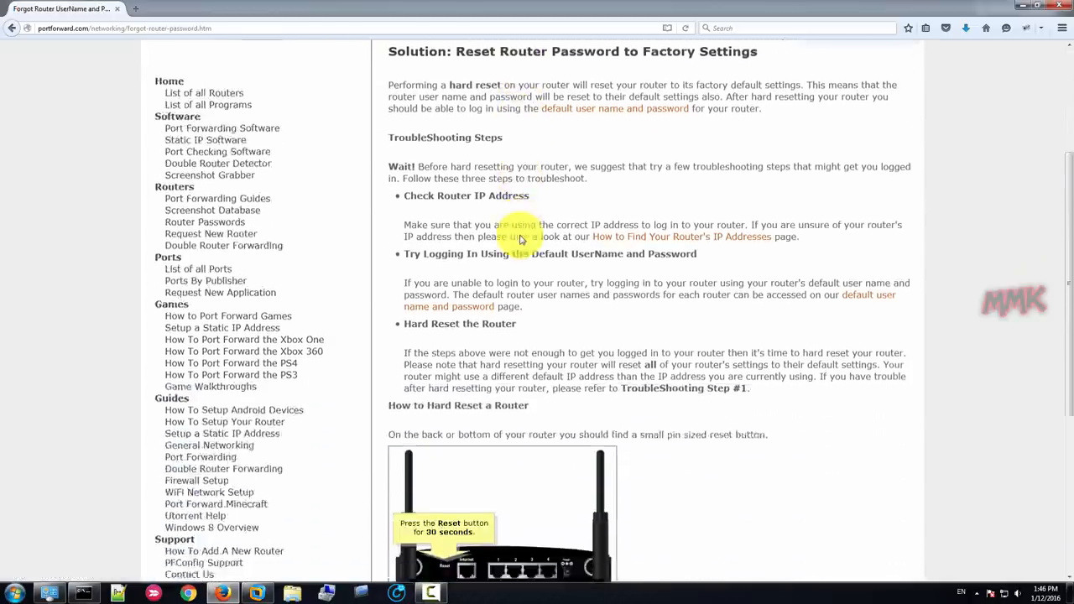
scroll("down", 3)
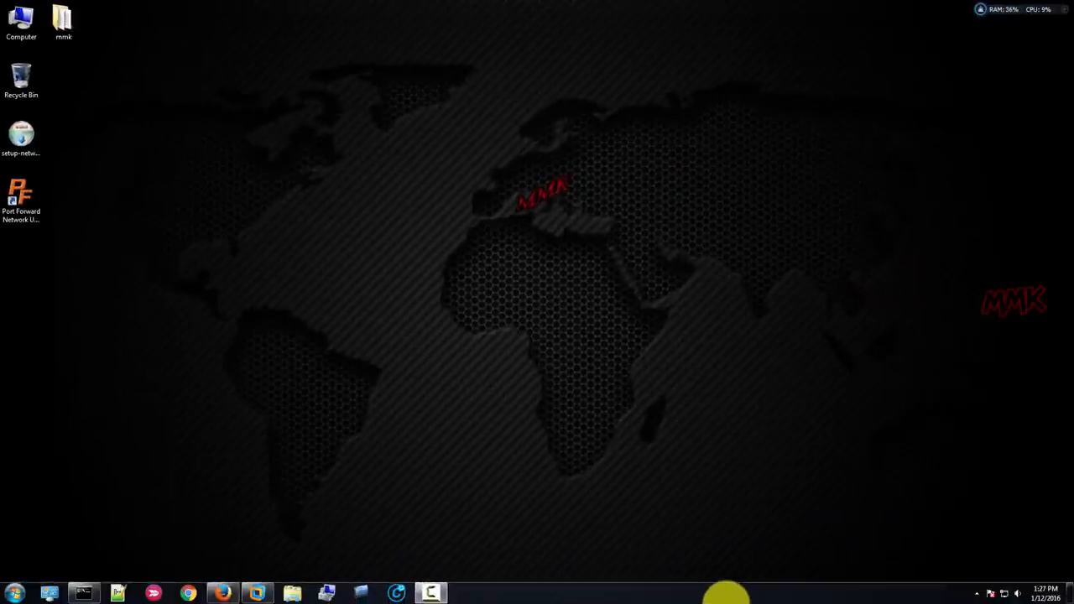
- Launch Port Forward Network Utilities as a trial, detect two Linksys routers, then exit
left_click(21, 197)
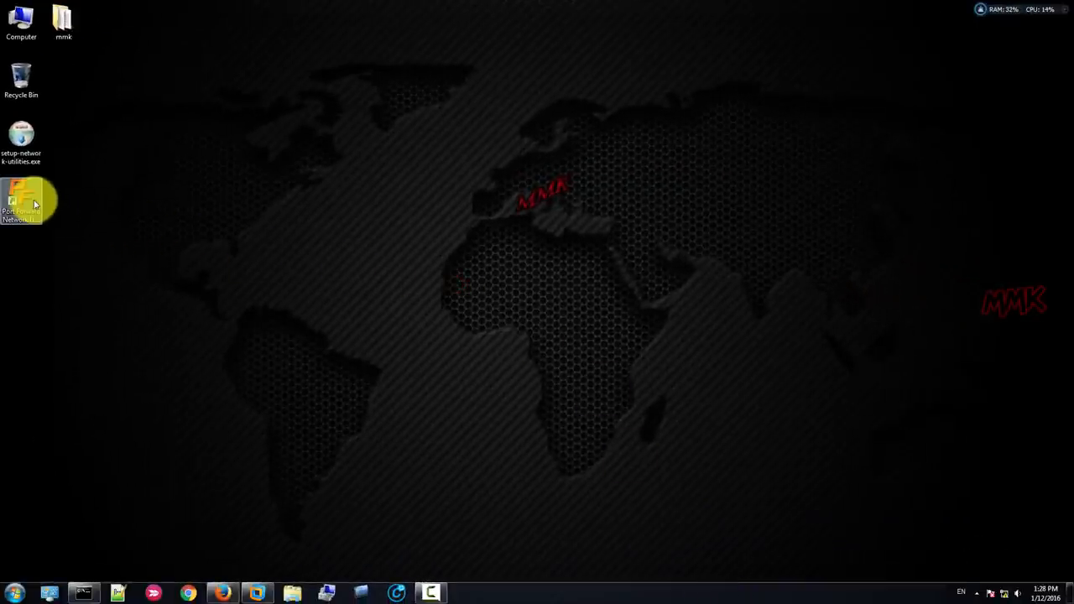
double_click(21, 201)
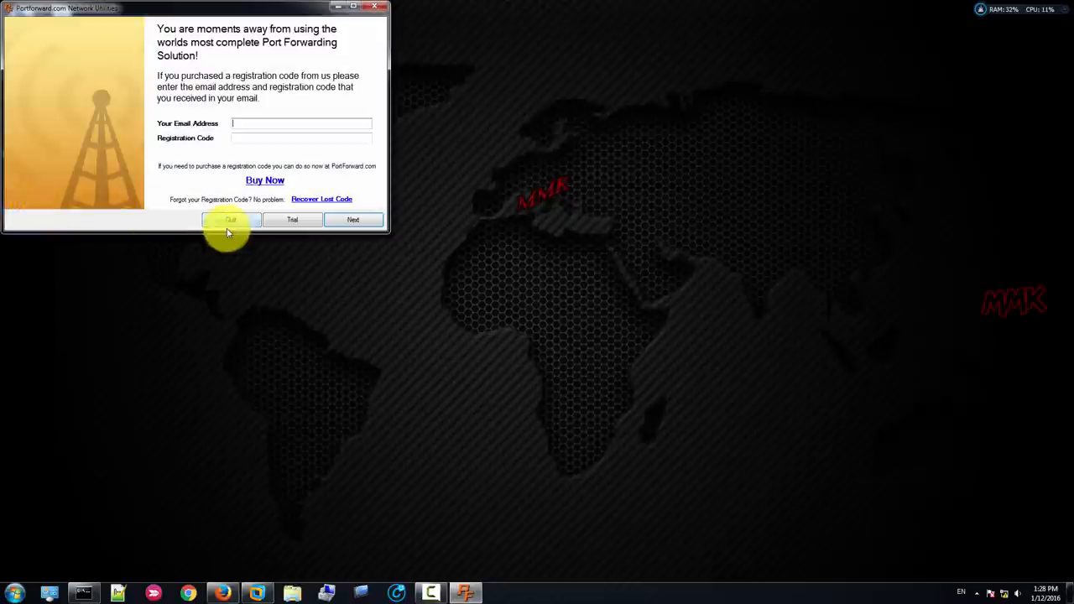
left_click(292, 219)
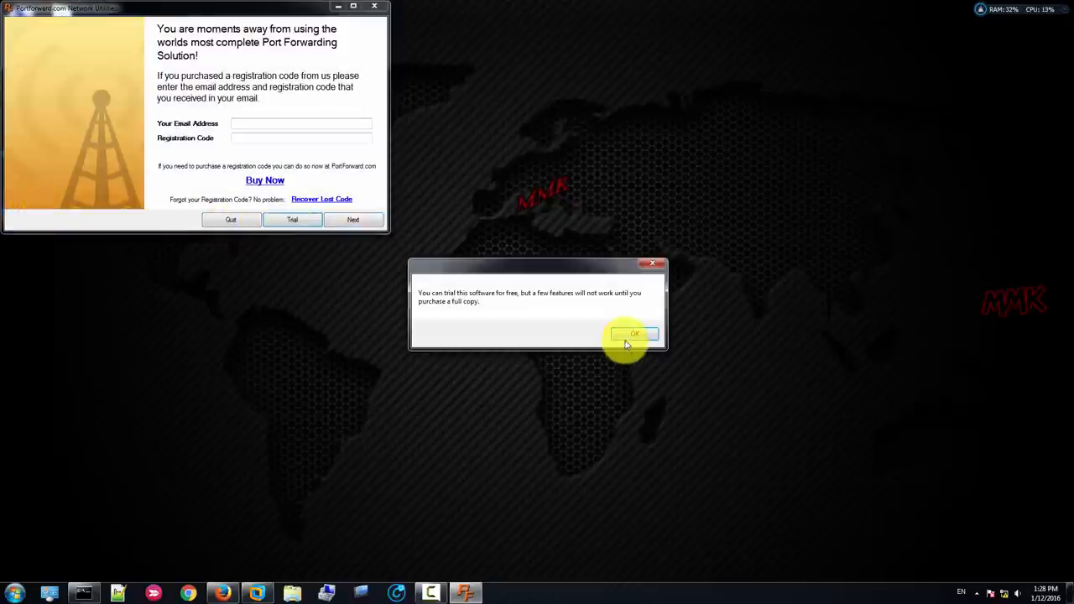
left_click(634, 334)
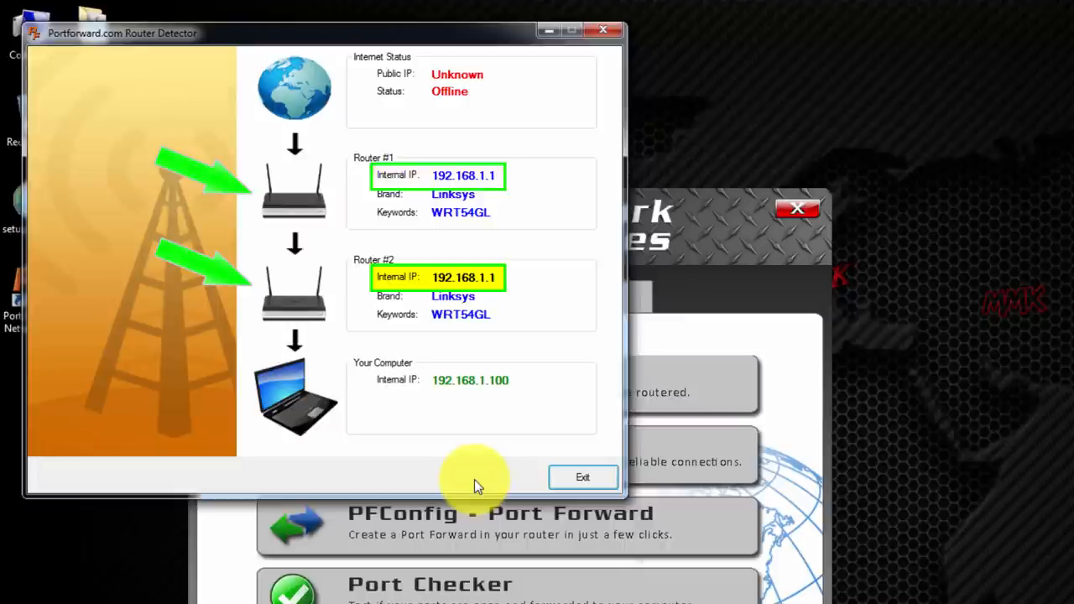
left_click(583, 478)
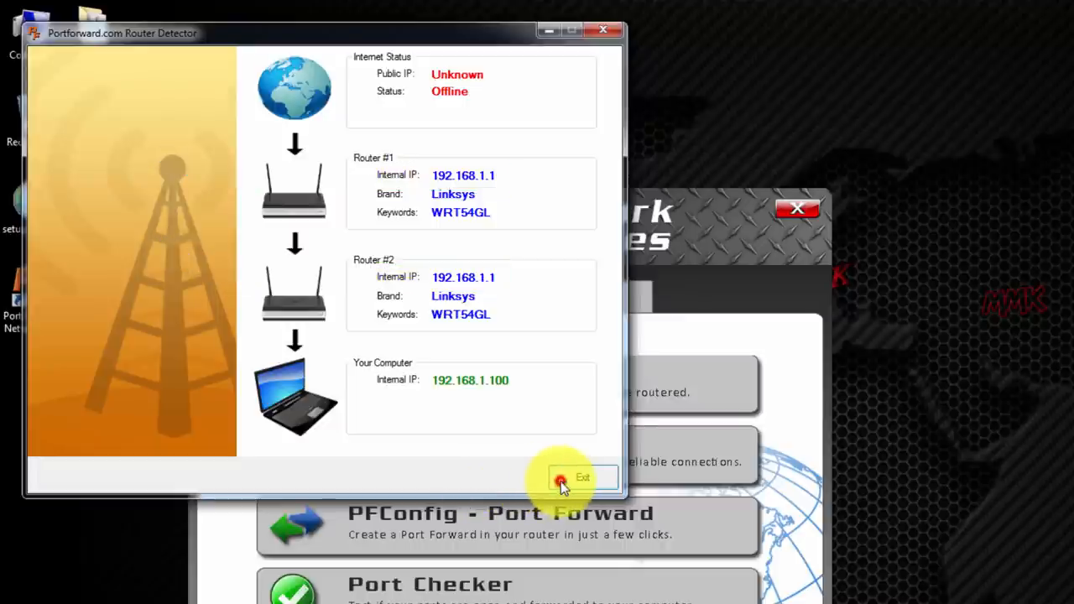
left_click(582, 478)
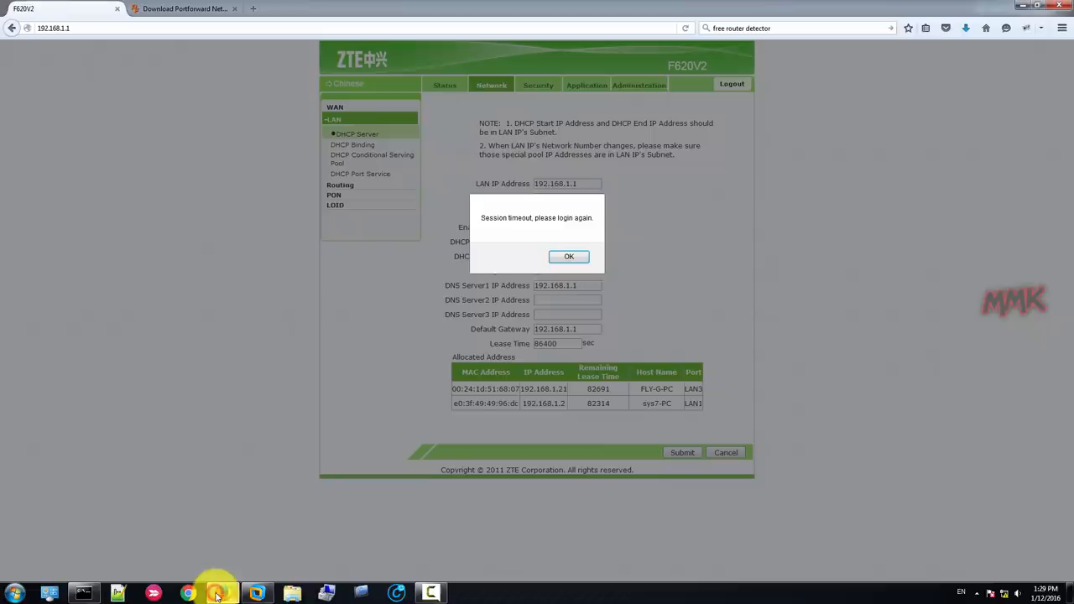
- Dismiss the ZTE timeout and log in as admin to the WRT54GL at 192.168.1.1
left_click(568, 256)
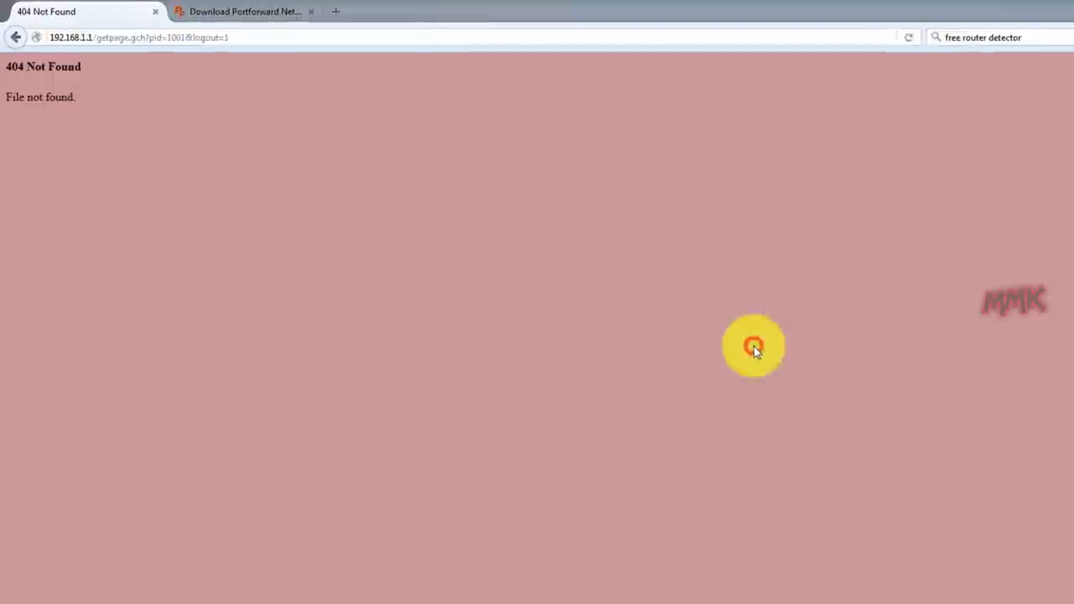
left_click(260, 40)
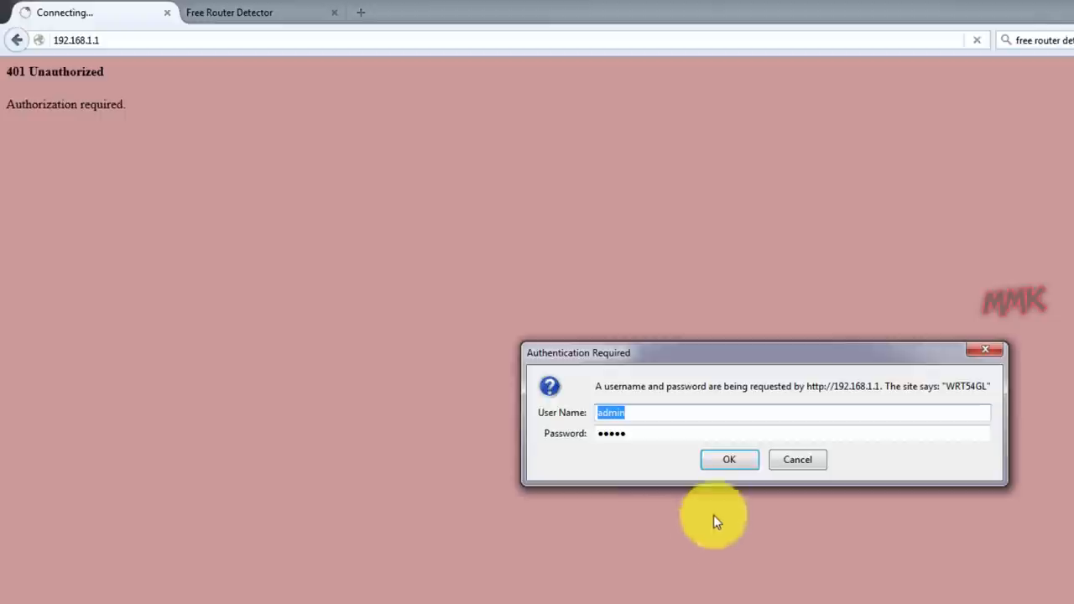
left_click(728, 459)
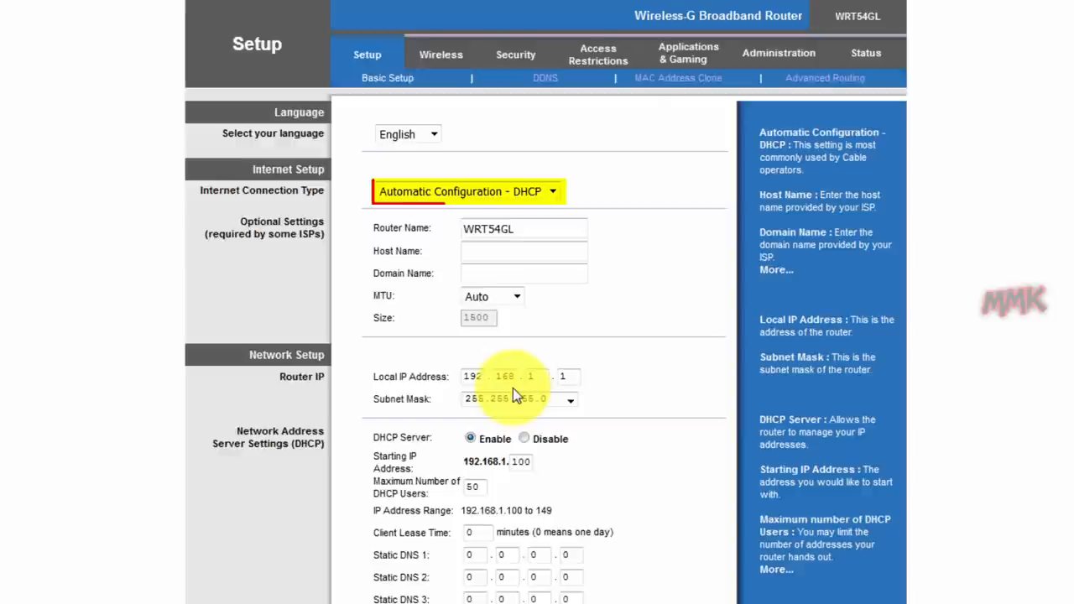
mouse_move(990, 376)
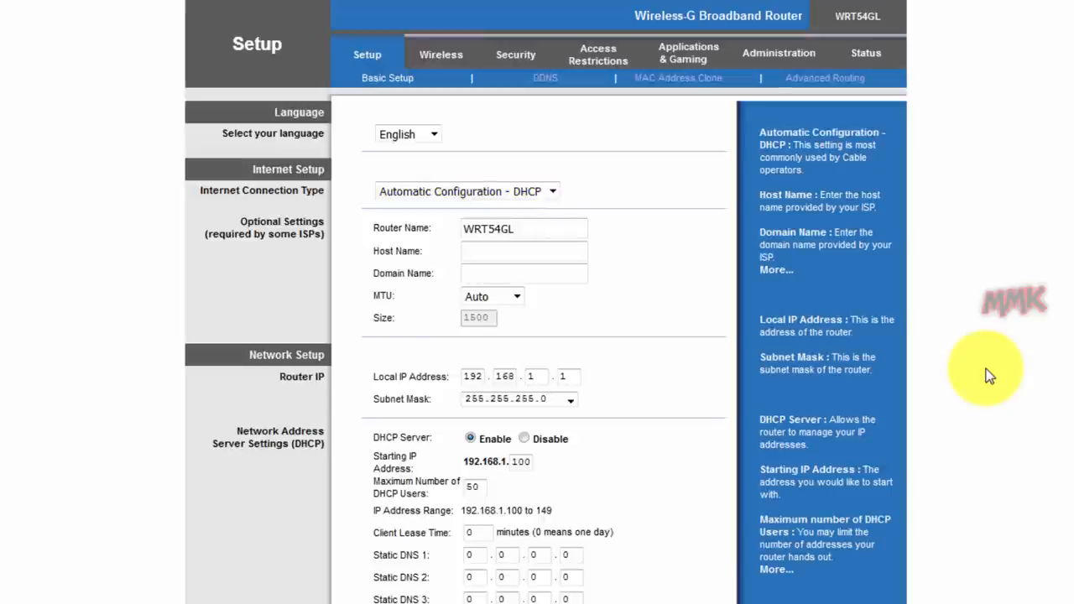
- On the Status tab, run DHCP Renew so the Internet IP reads 127.0.0.1
left_click(865, 53)
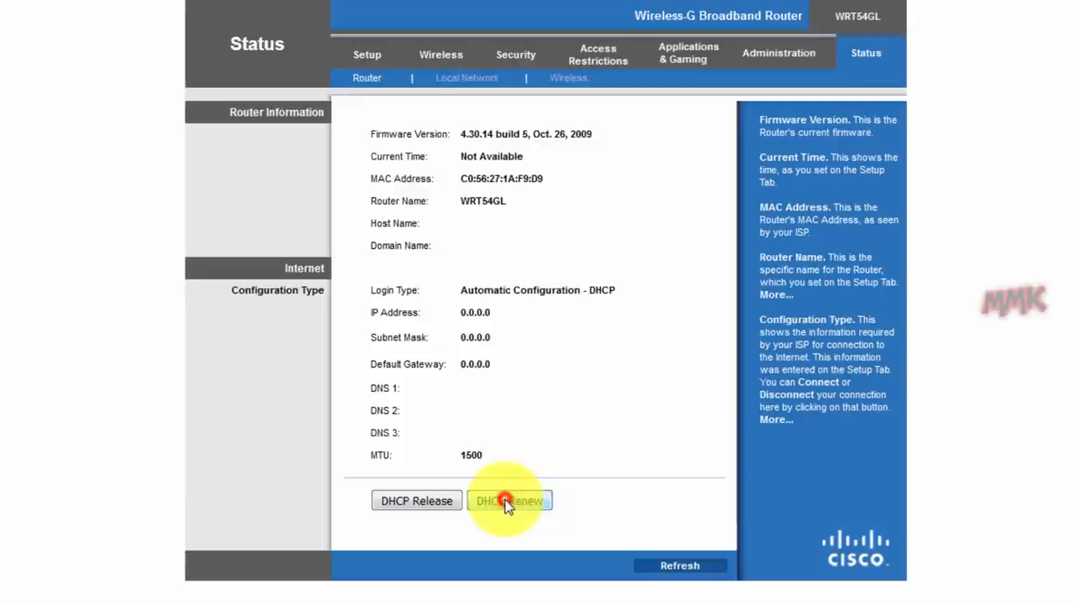
left_click(508, 501)
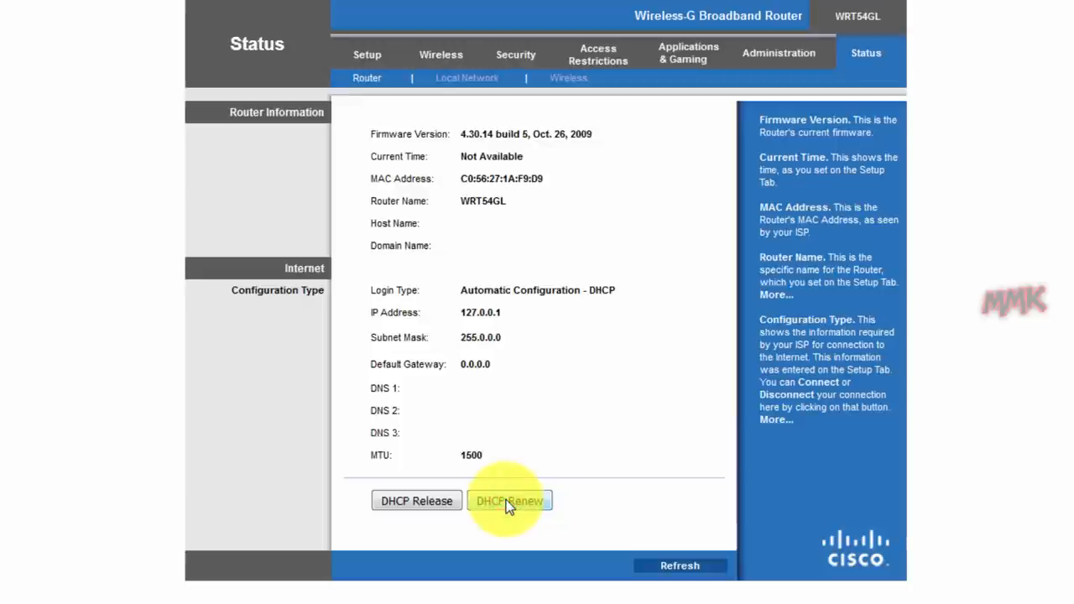
mouse_move(366, 59)
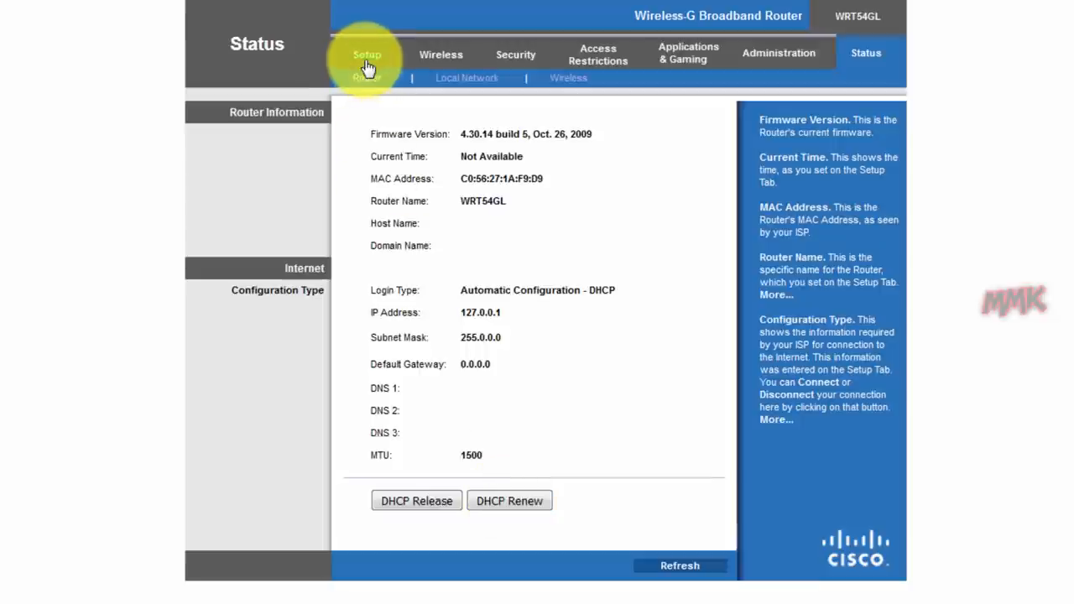
- On Basic Setup, set Local IP Address to 10.0.0.1 and save the settings
left_click(367, 55)
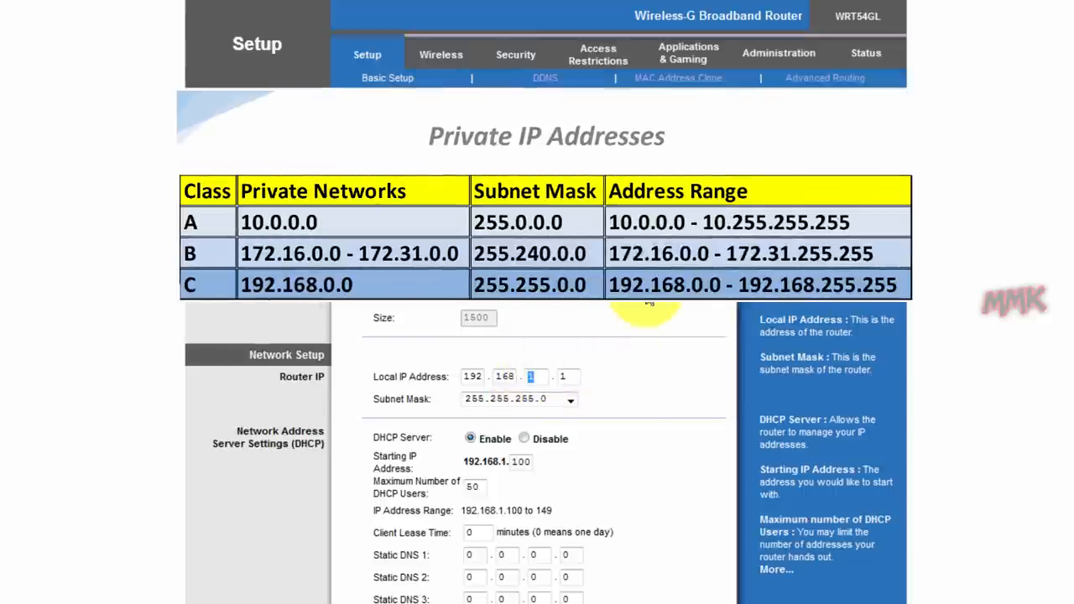
type("0")
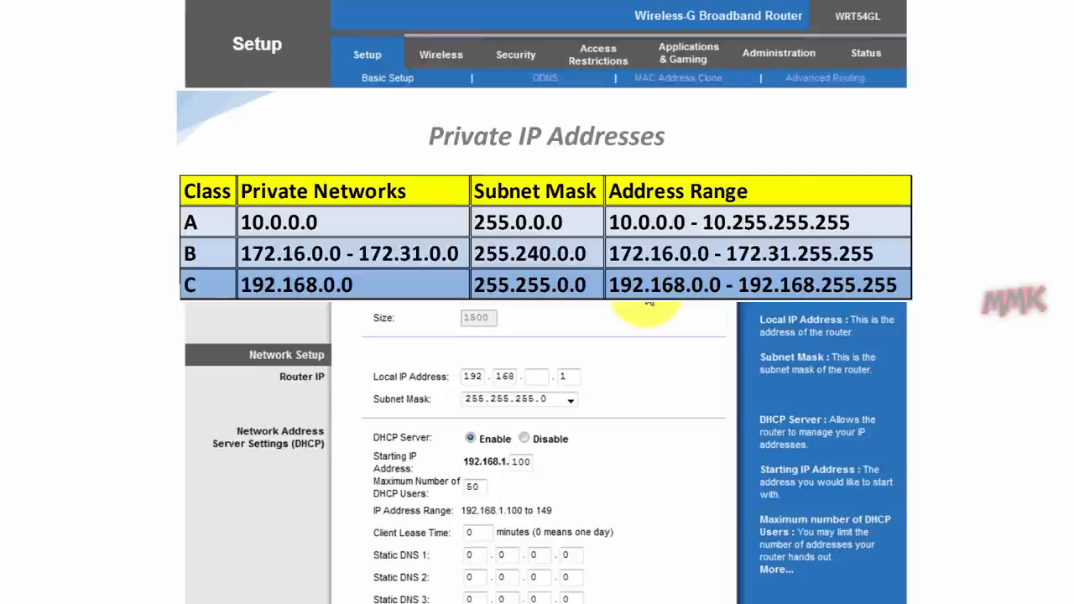
type("2")
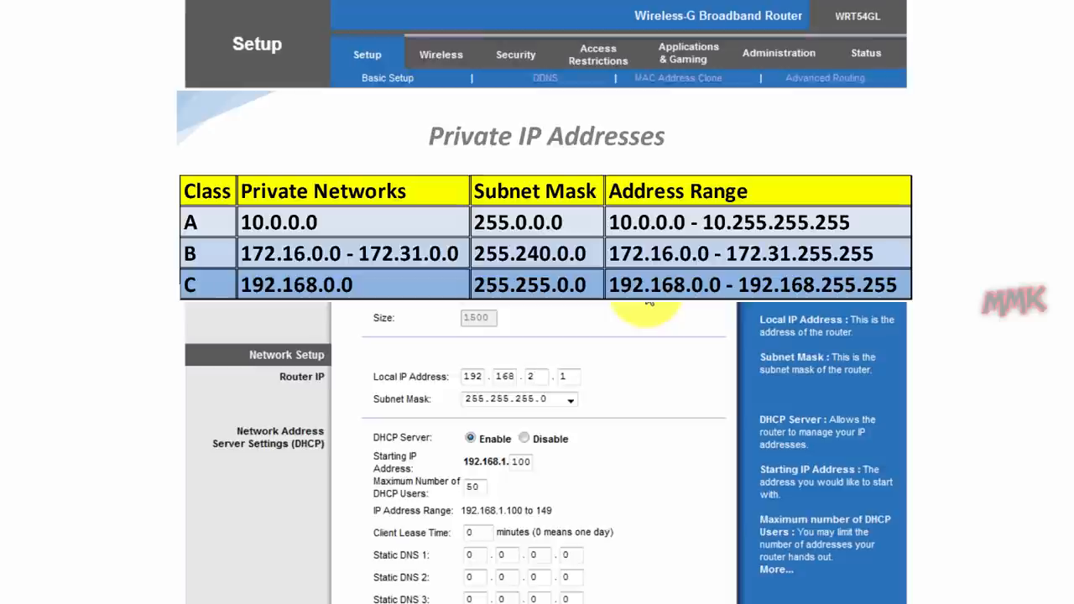
type("0")
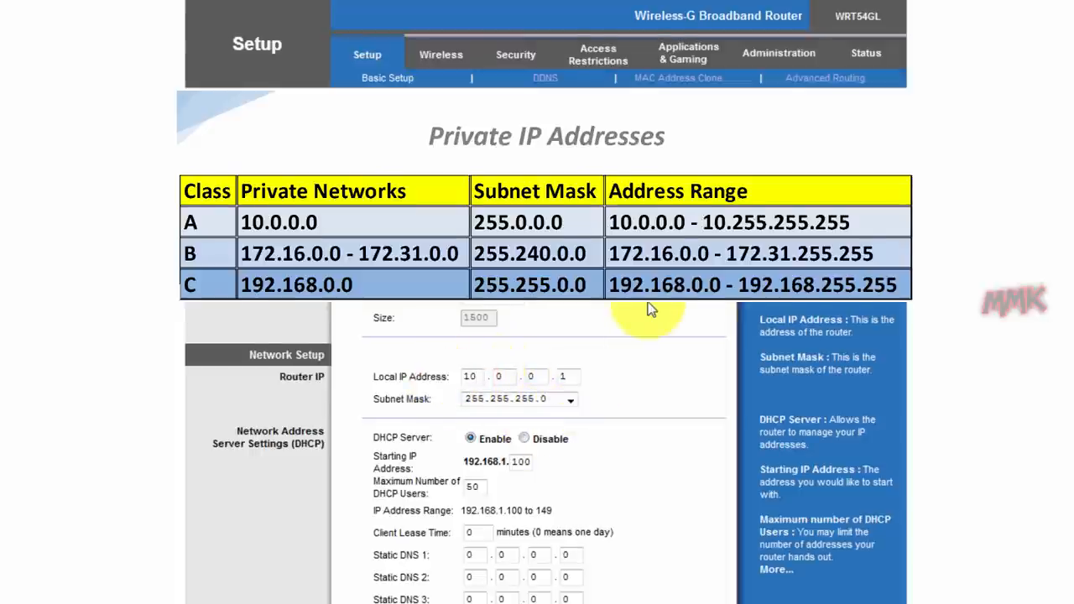
scroll("down", 3)
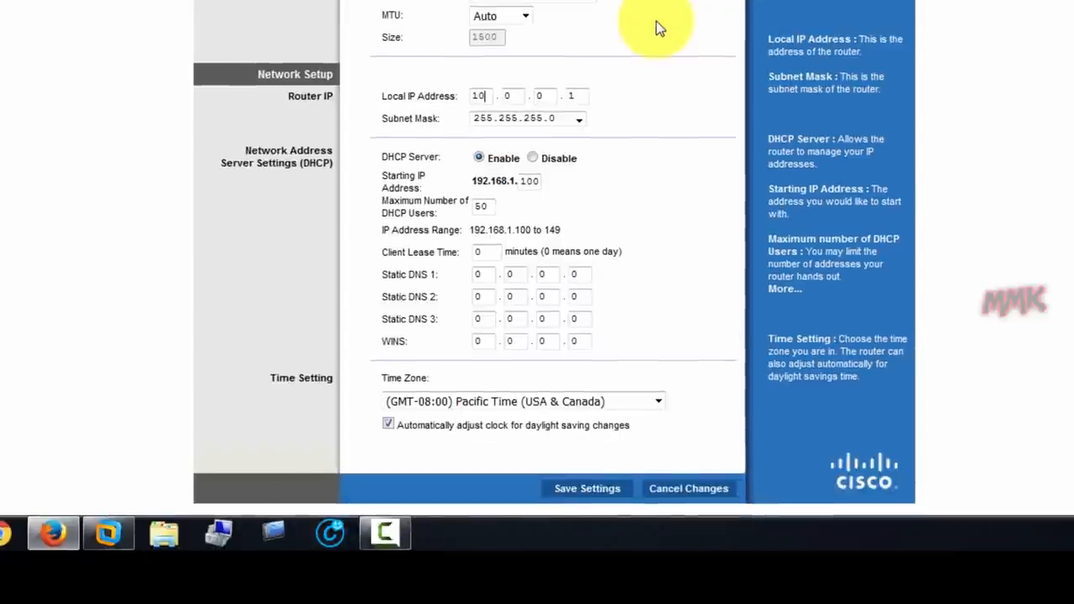
left_click(587, 488)
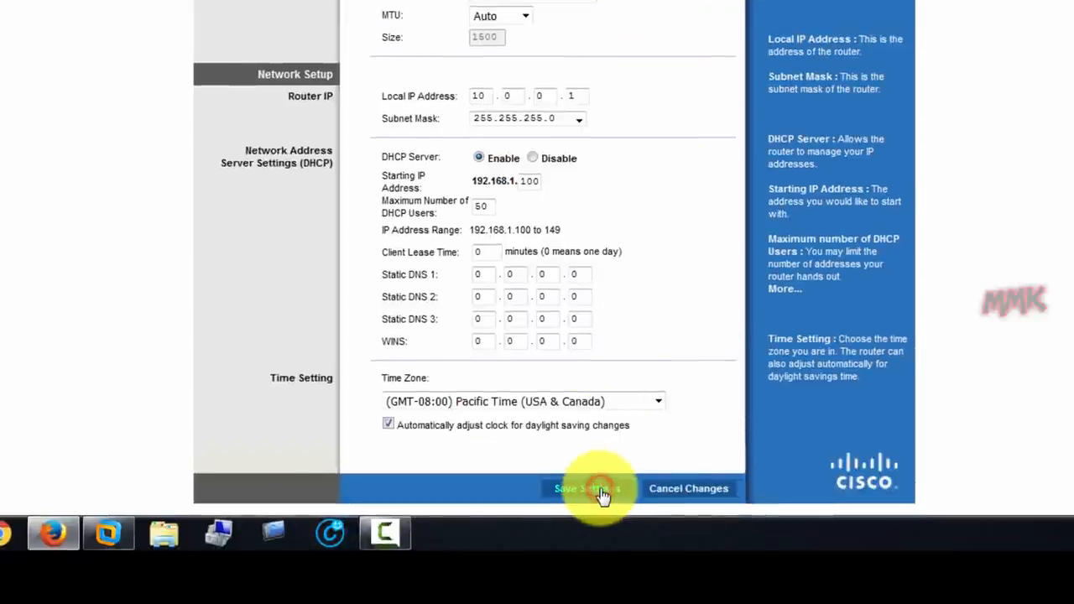
left_click(586, 489)
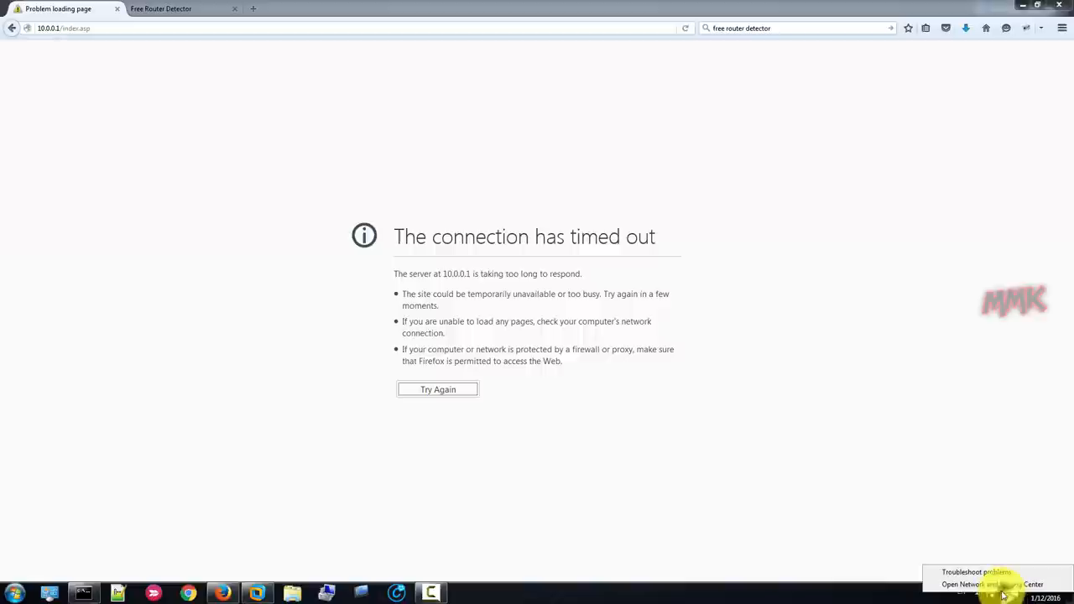
- Re-enable the Local Area Connection adapter via Network and Sharing Center's adapter settings
left_click(988, 584)
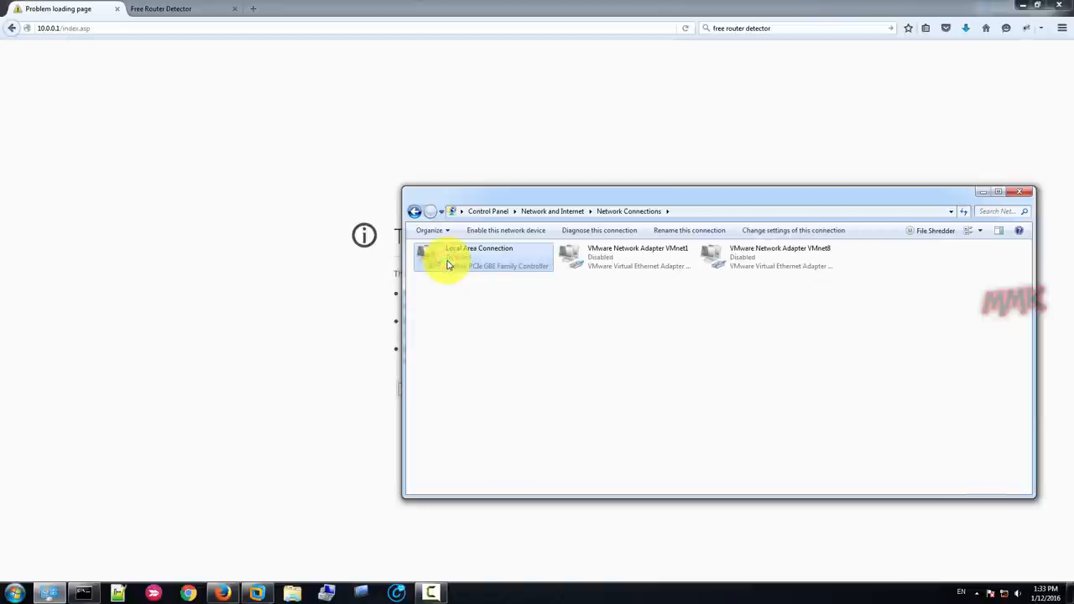
right_click(449, 256)
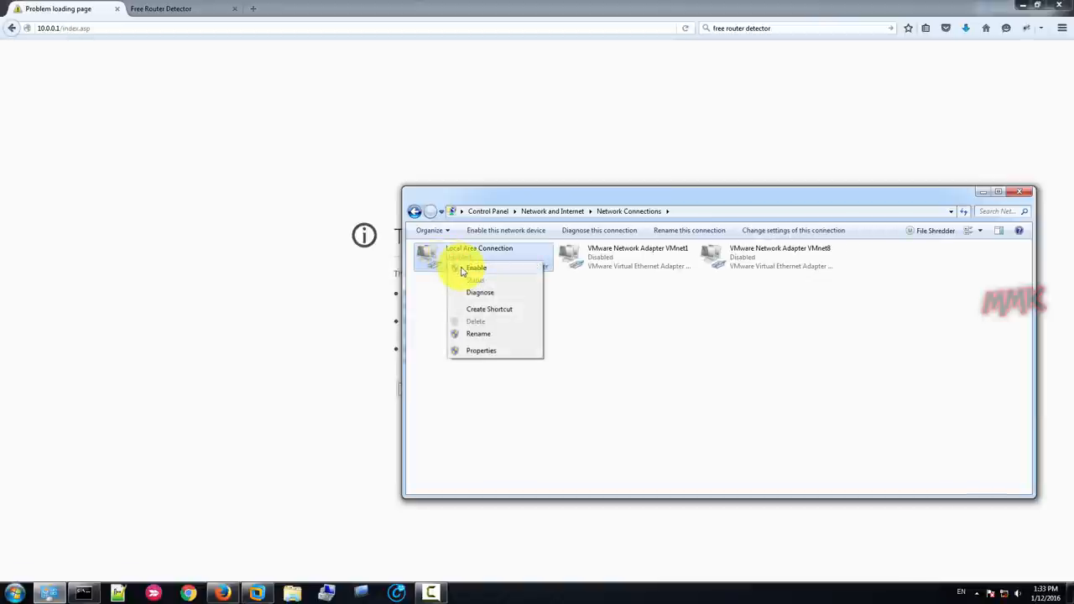
left_click(475, 267)
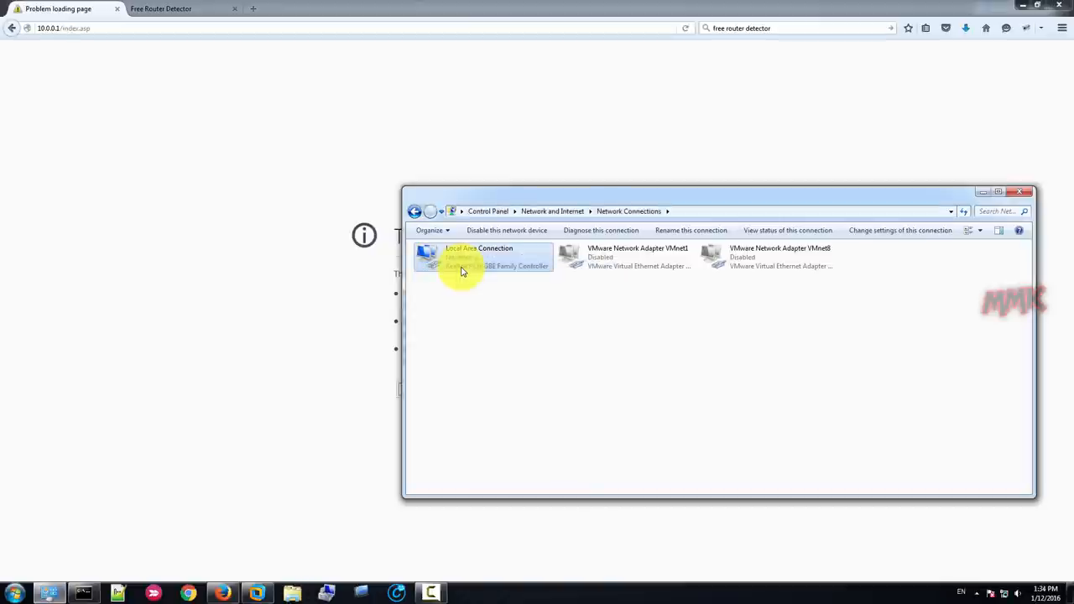
left_click(1024, 191)
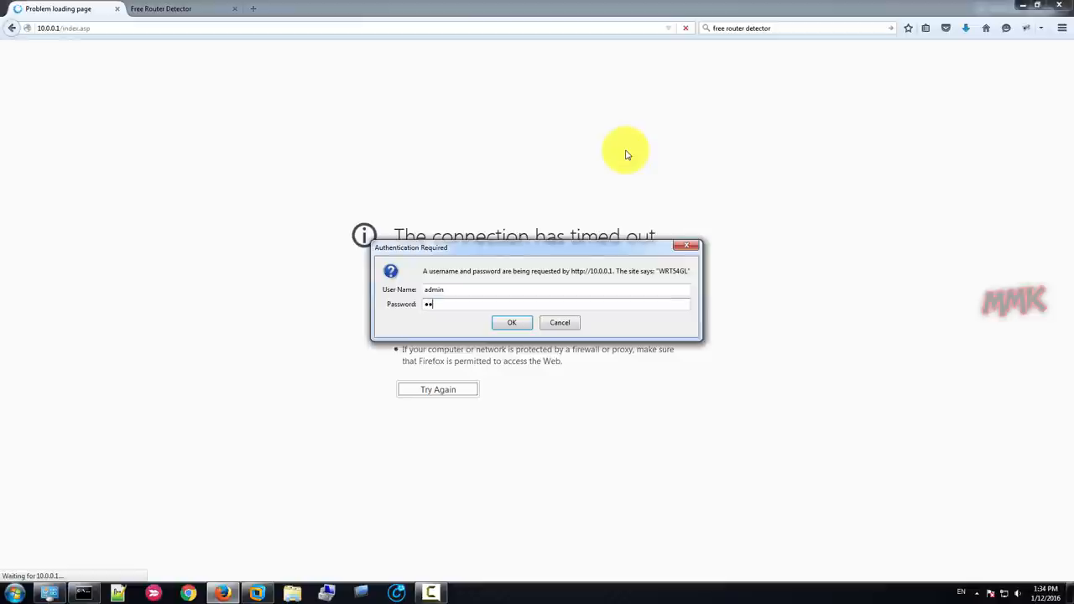
- Log in at 10.0.0.1 and confirm the Status page shows internet IP 192.168.1.11
type("***")
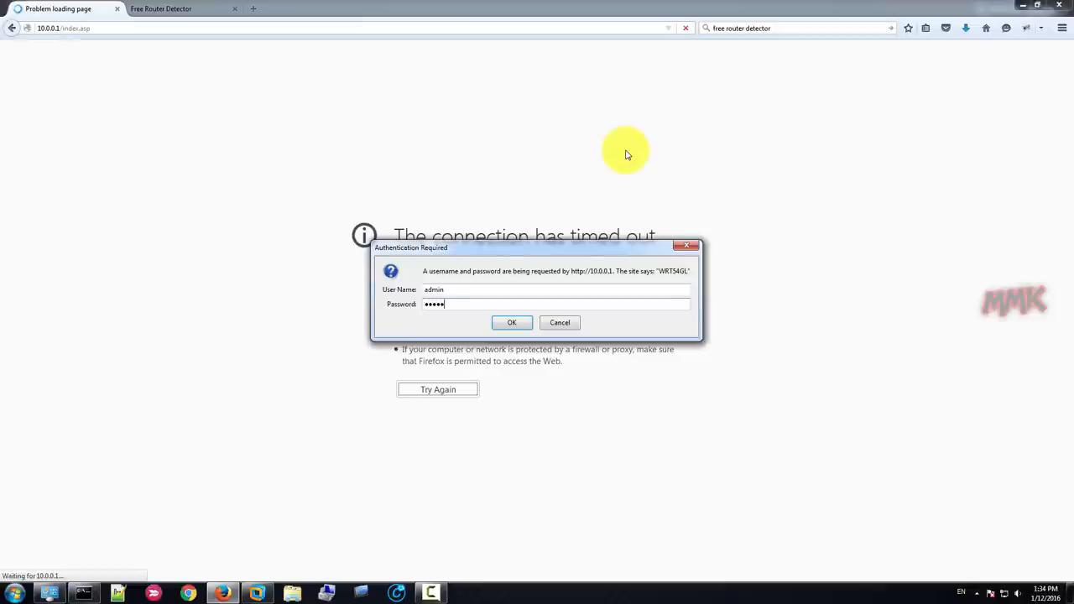
left_click(511, 322)
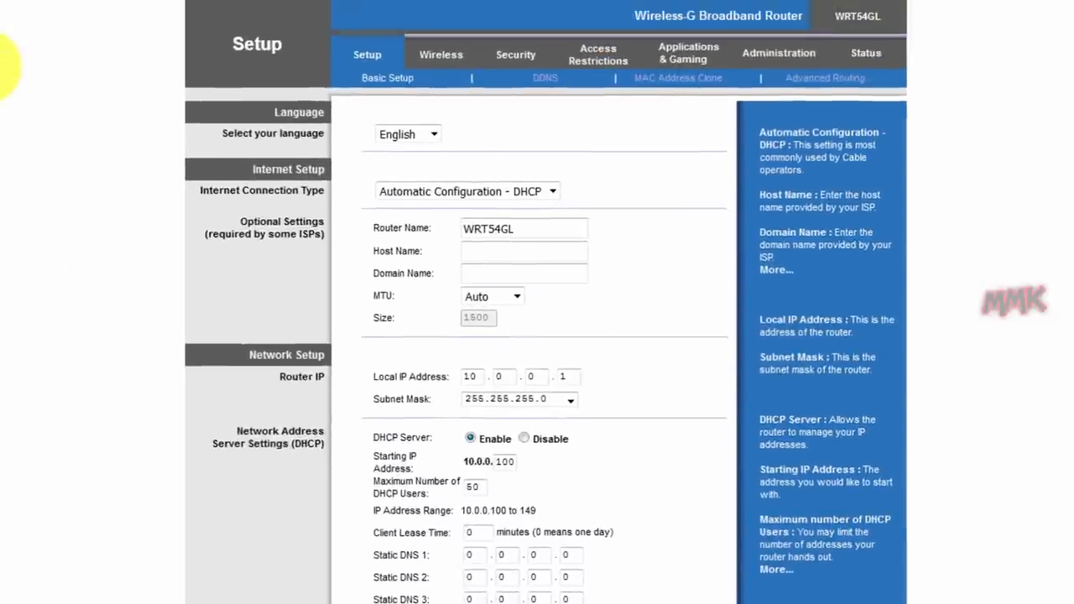
mouse_move(797, 75)
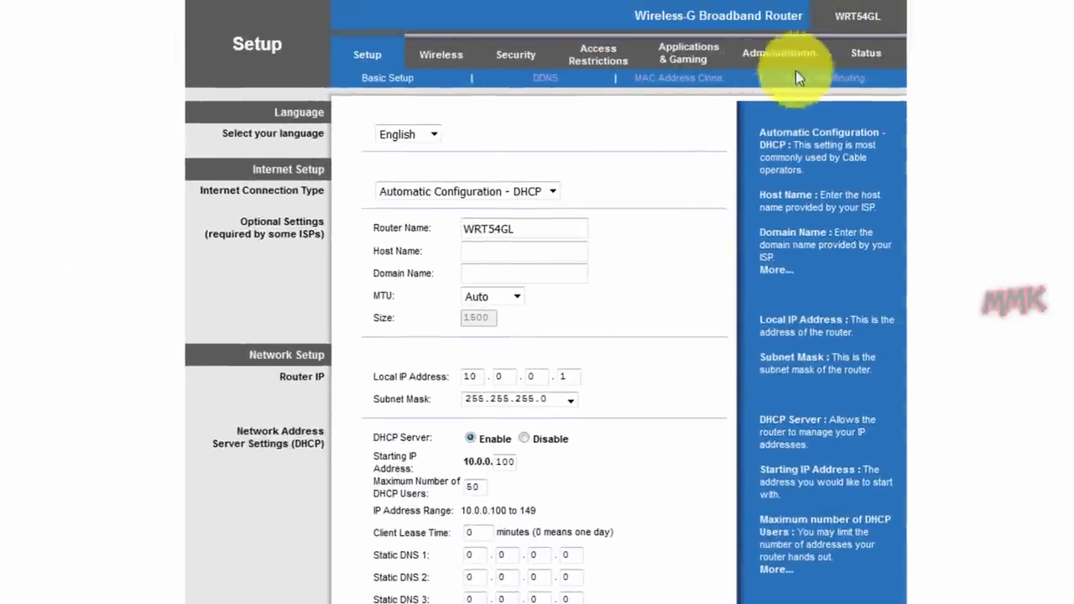
left_click(865, 53)
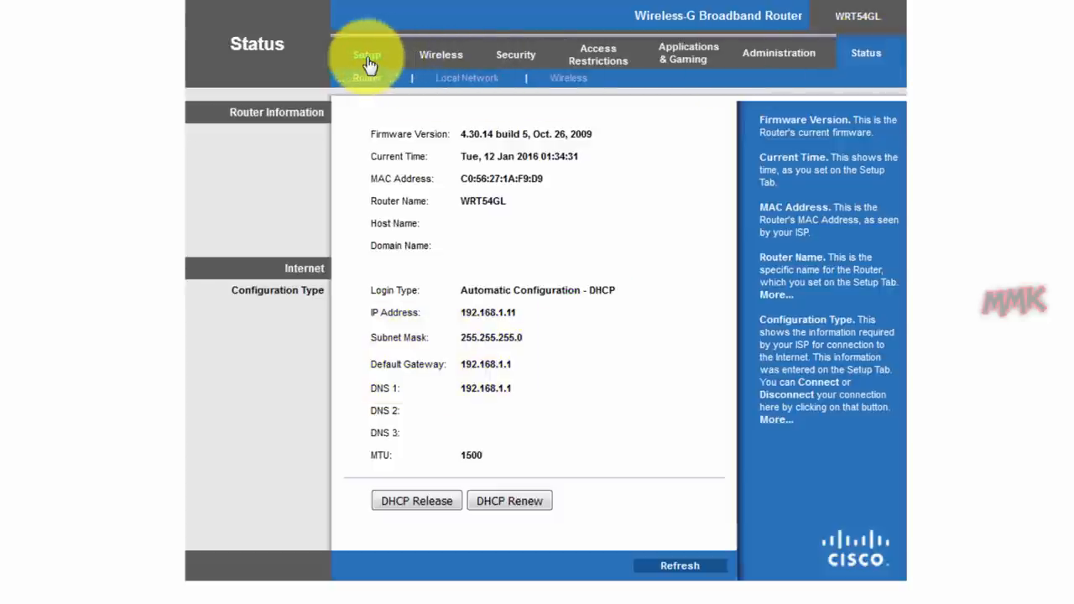
left_click(367, 55)
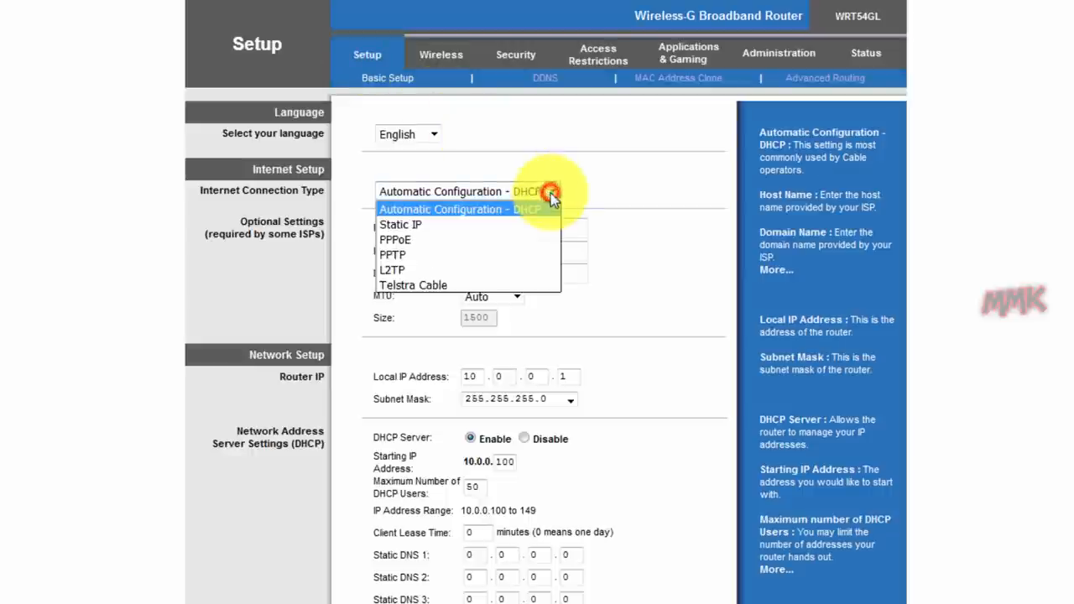
- Save a Static IP WAN of 192.168.1.109 with gateway 192.168.1.1 and DNS 8.8.8.8
left_click(400, 224)
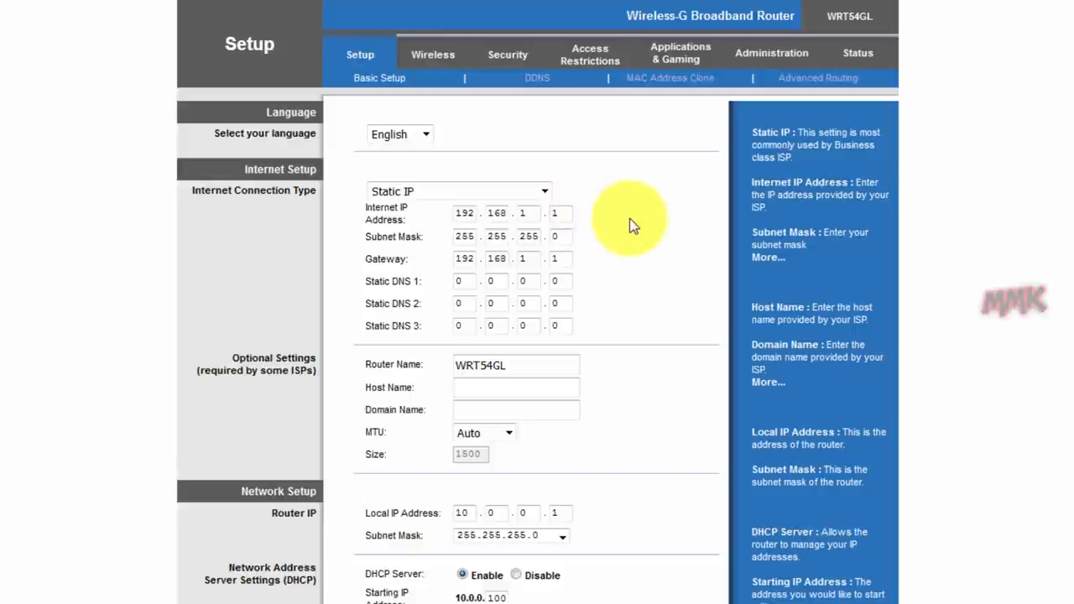
type("09")
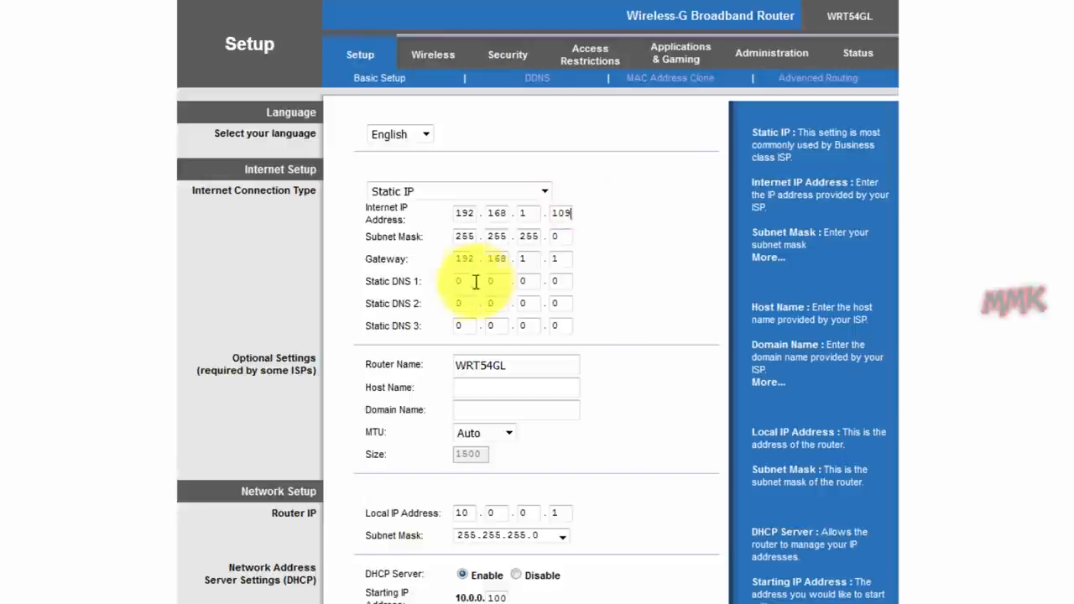
type("192")
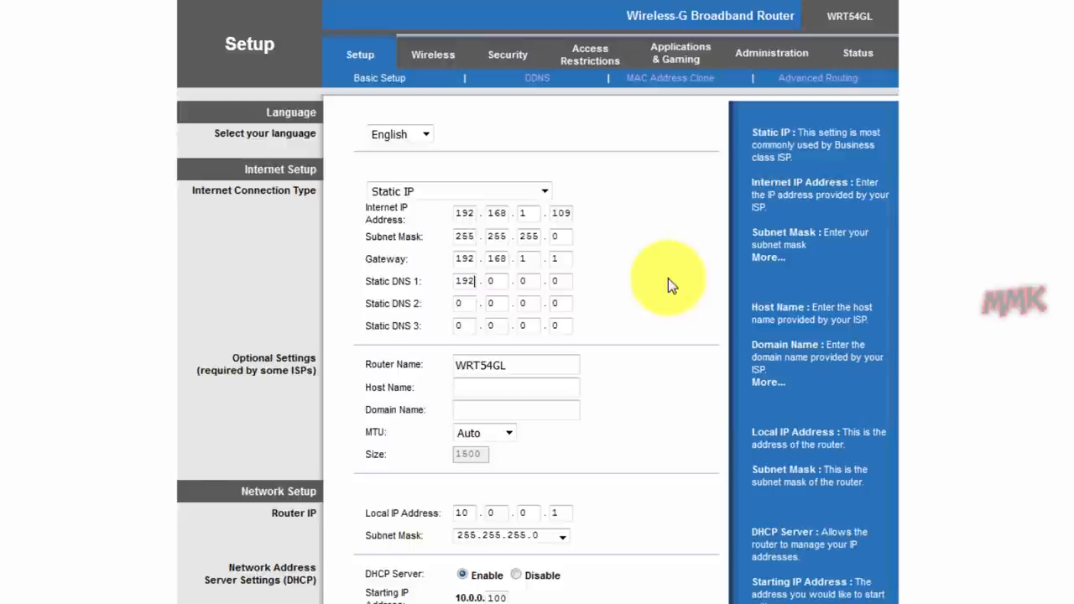
type("168")
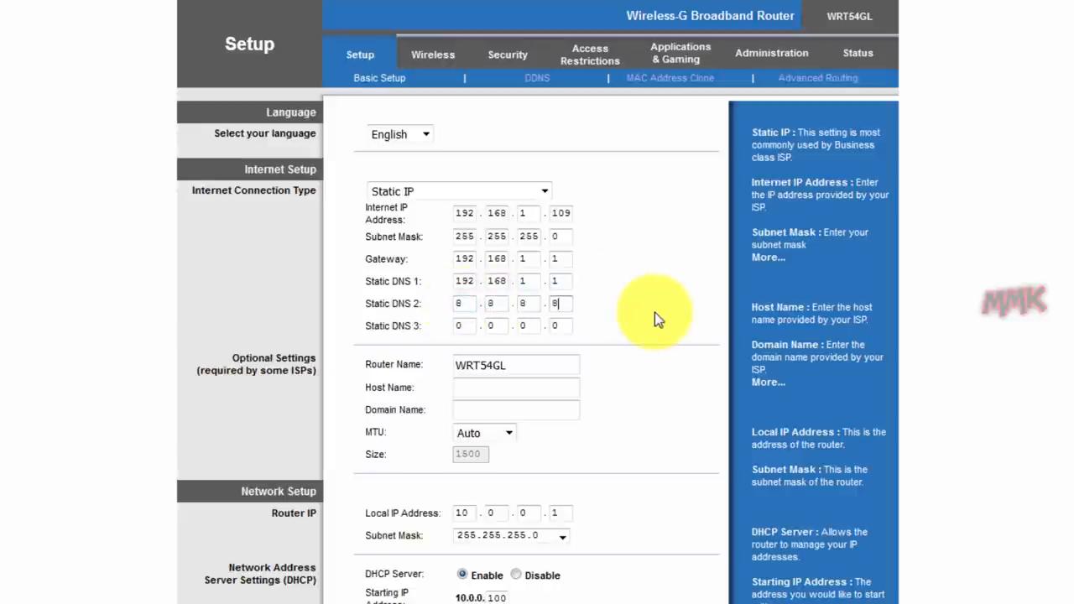
scroll("down", 3)
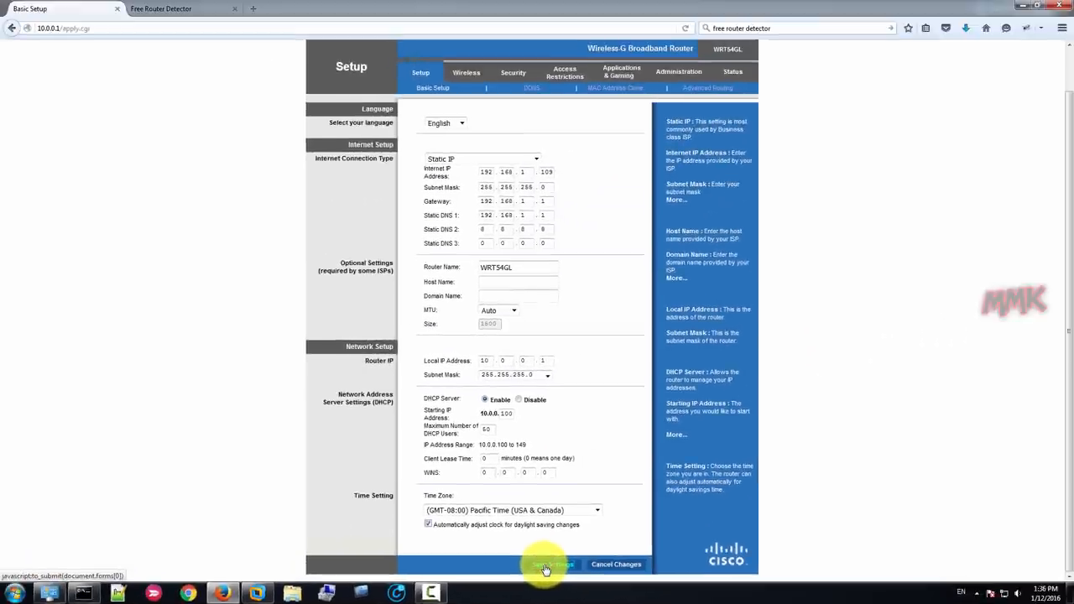
left_click(545, 564)
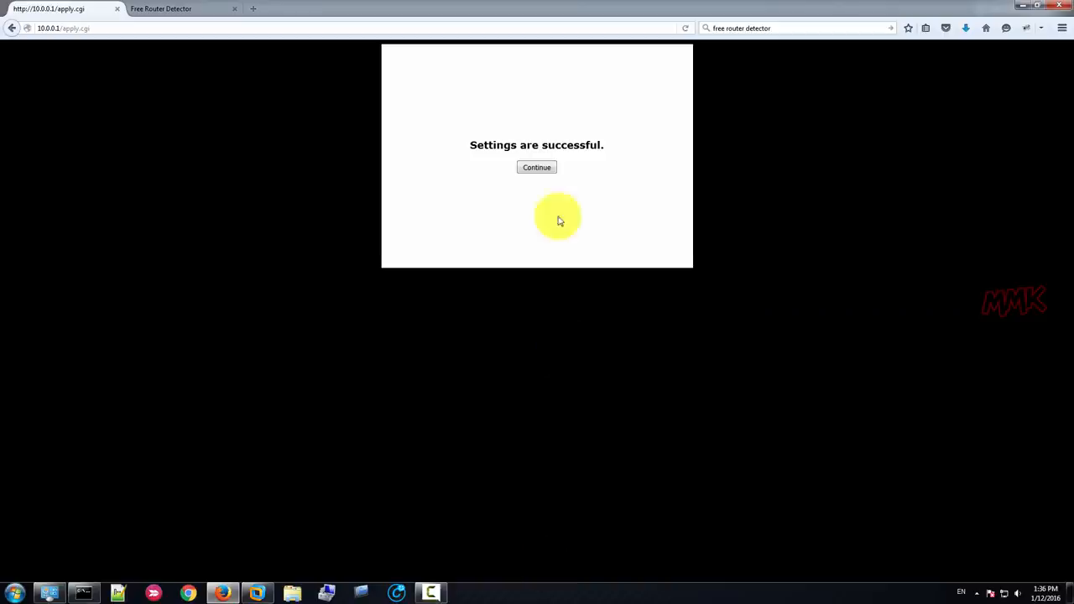
left_click(536, 167)
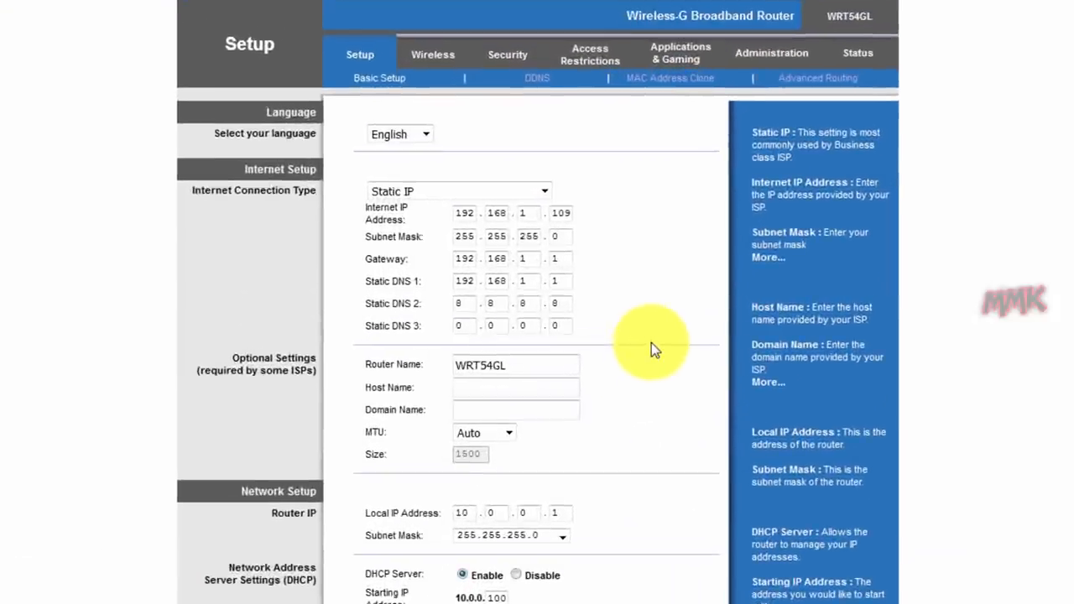
left_click(432, 54)
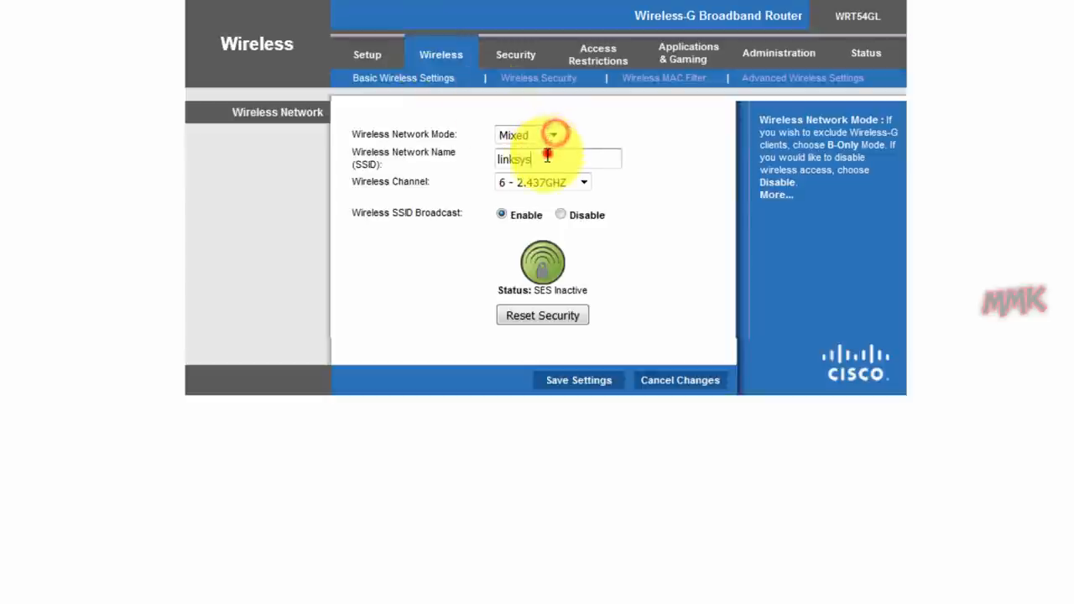
- Enter mmk_net as the SSID in Basic Wireless Settings
type("mmk_net")
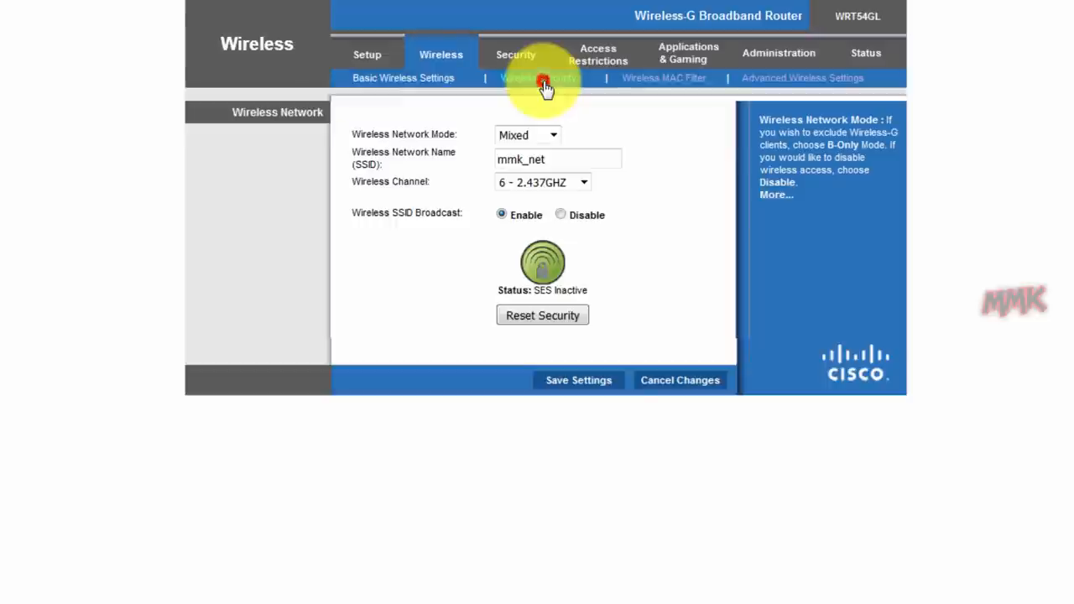
- Set Wireless Security to WPA2 Personal with AES and a shared key, and save
left_click(538, 78)
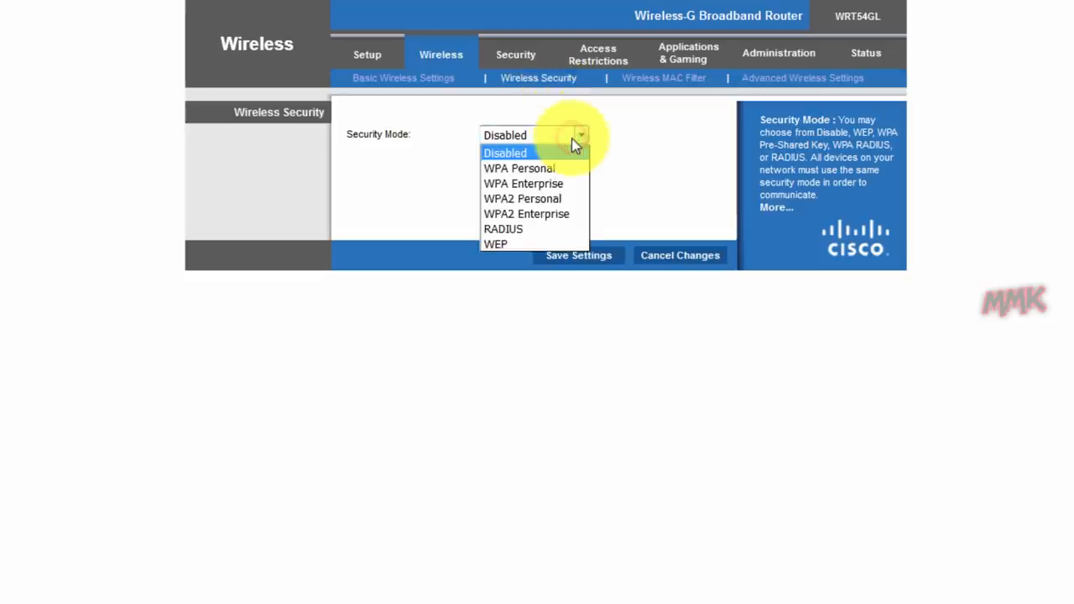
mouse_move(525, 199)
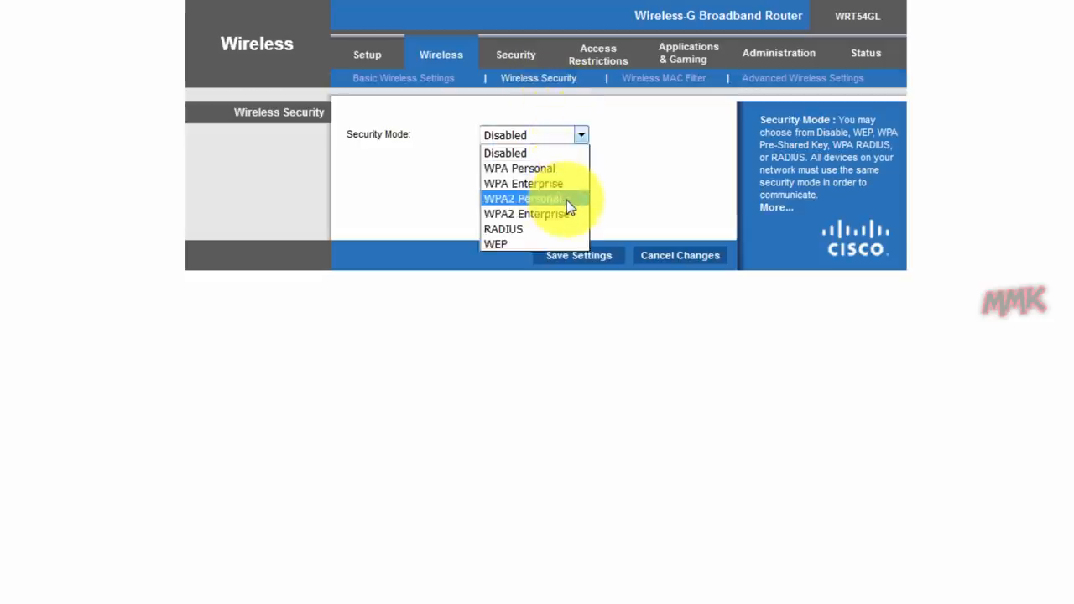
left_click(522, 198)
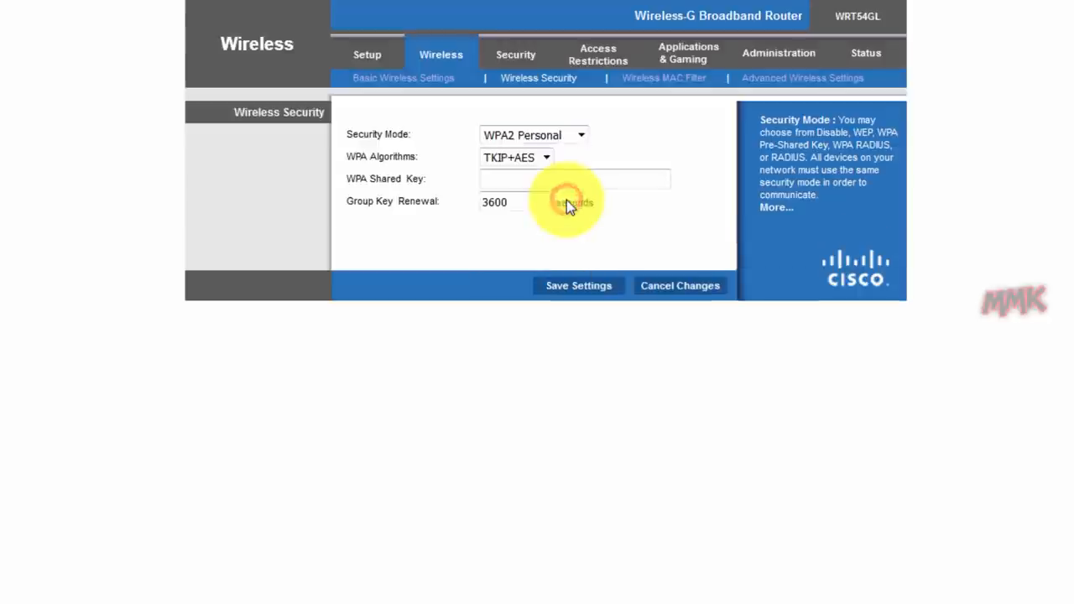
left_click(546, 158)
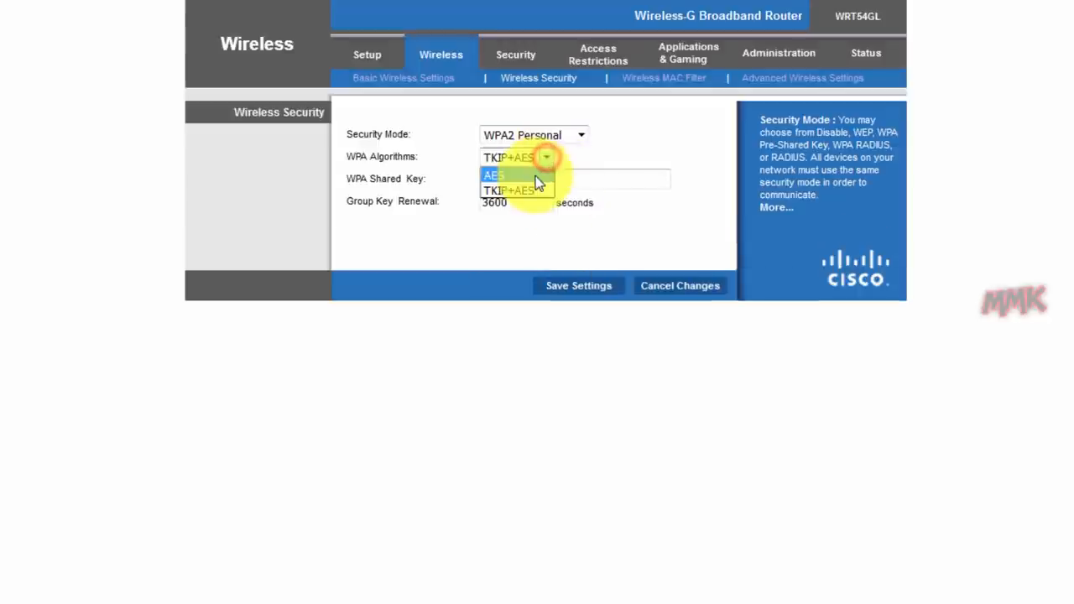
left_click(493, 174)
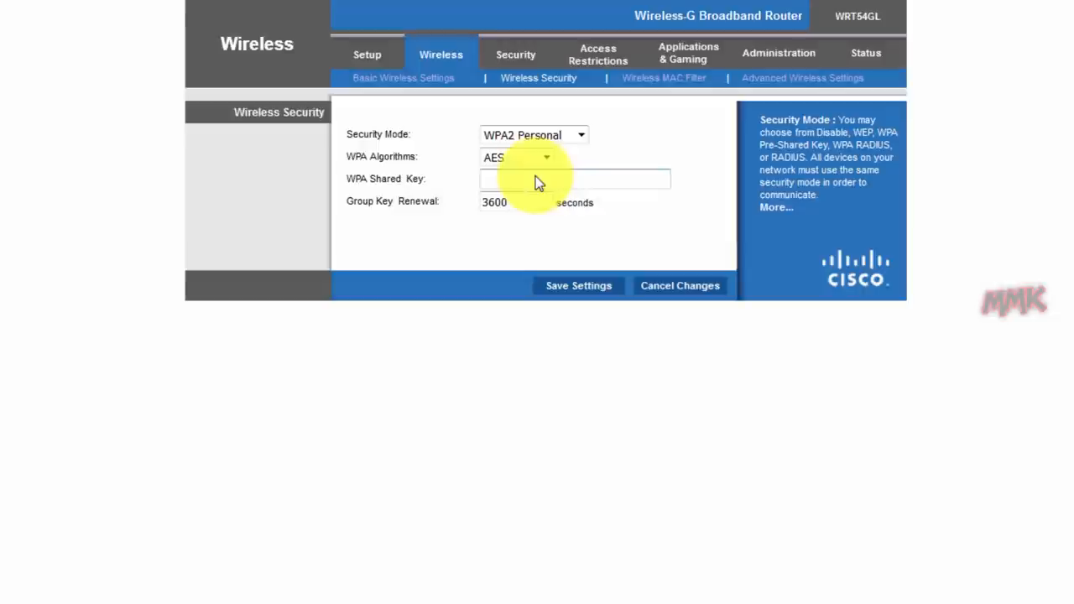
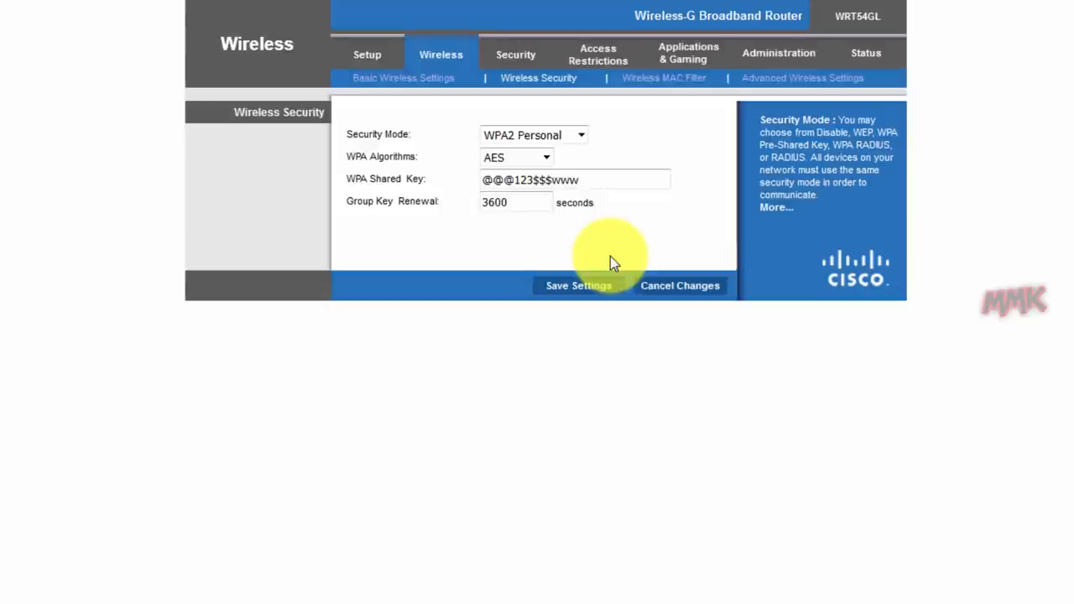
right_click(529, 179)
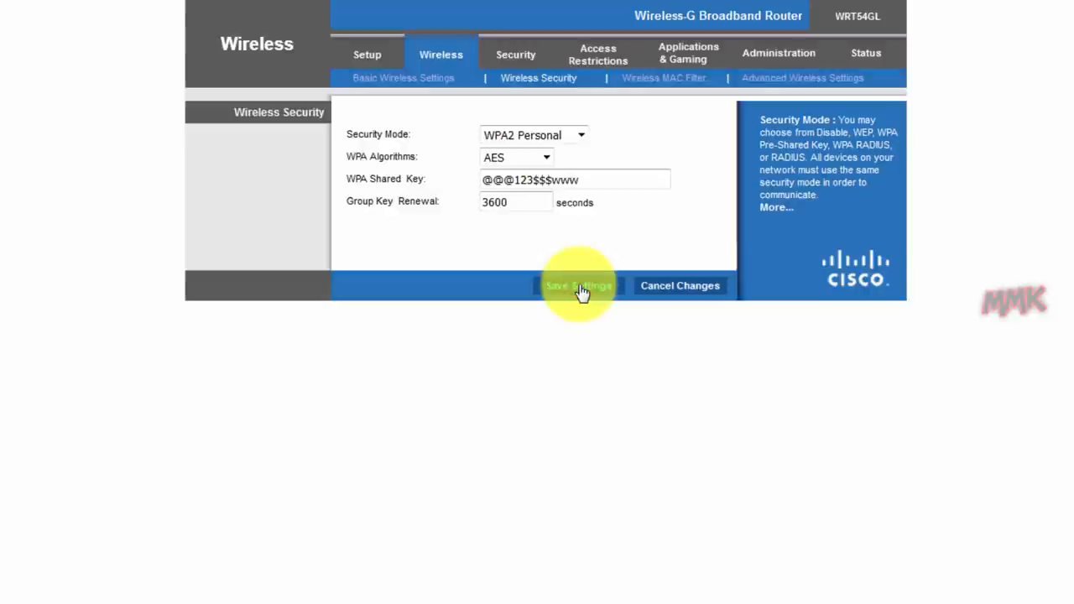
left_click(665, 78)
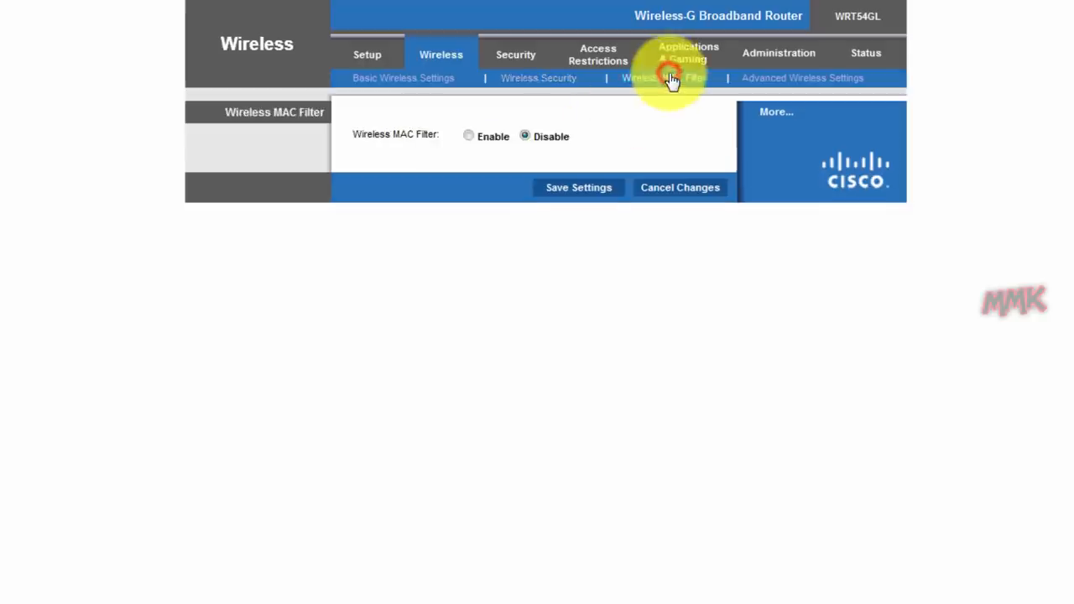
- Review Advanced Wireless Settings, then go to the Administration Management page
left_click(802, 78)
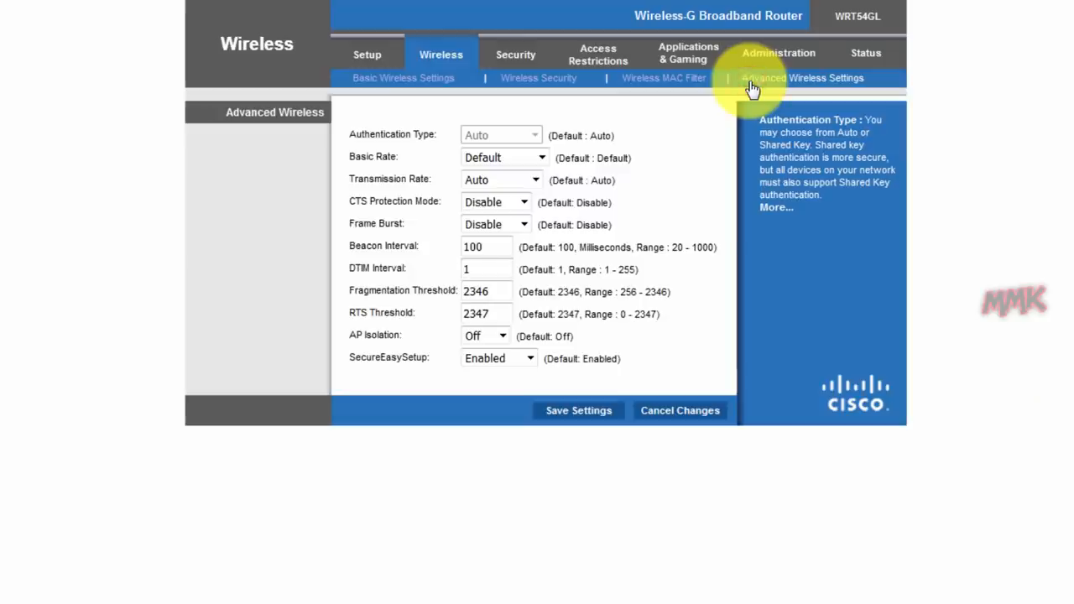
left_click(779, 52)
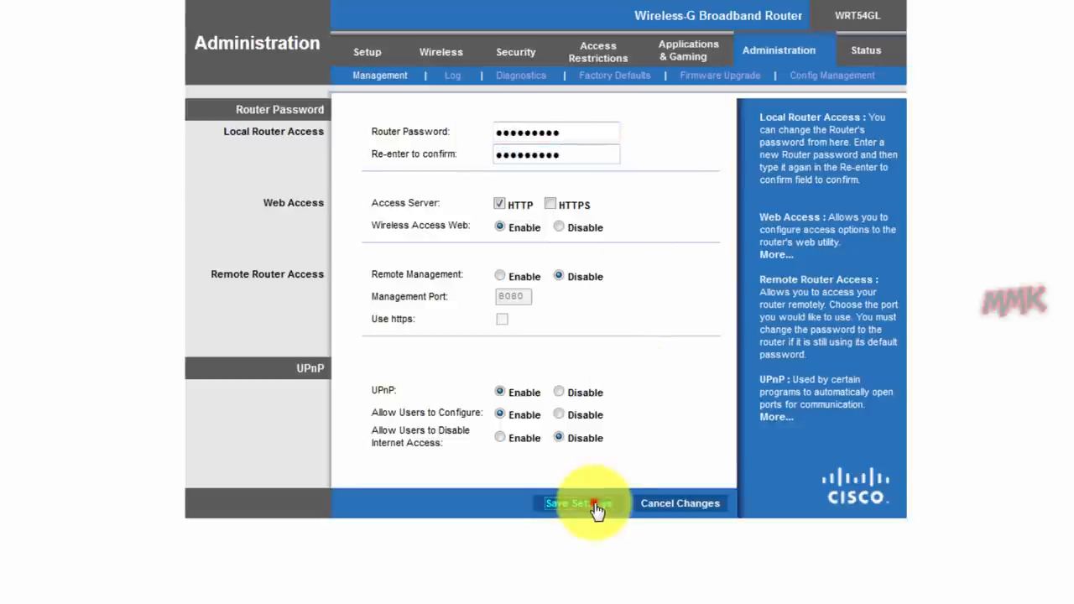
- Save the new router password and sign in again at the authentication prompt
left_click(578, 504)
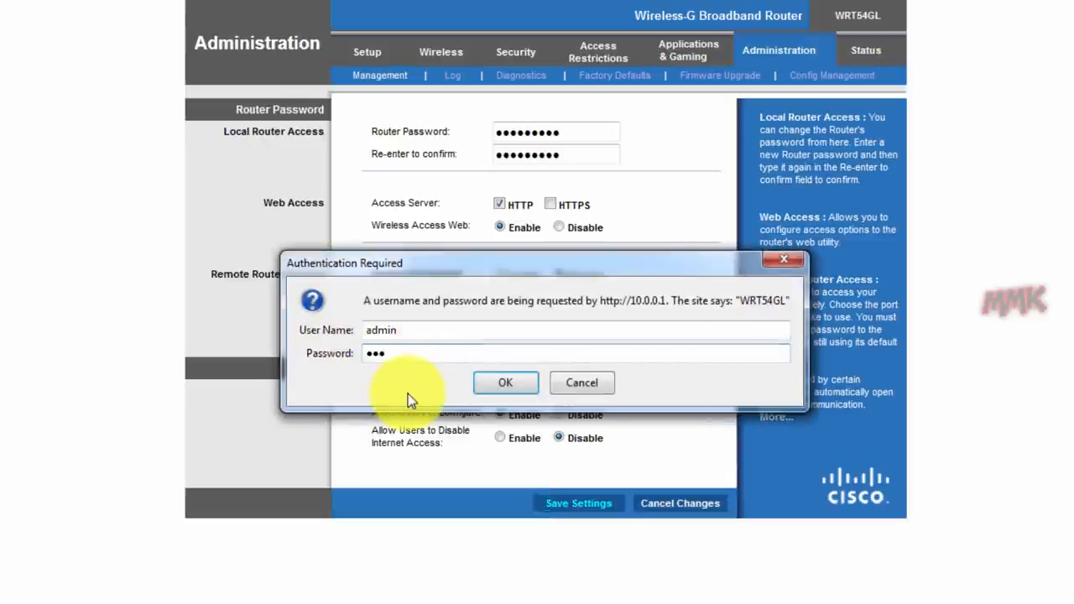
left_click(505, 383)
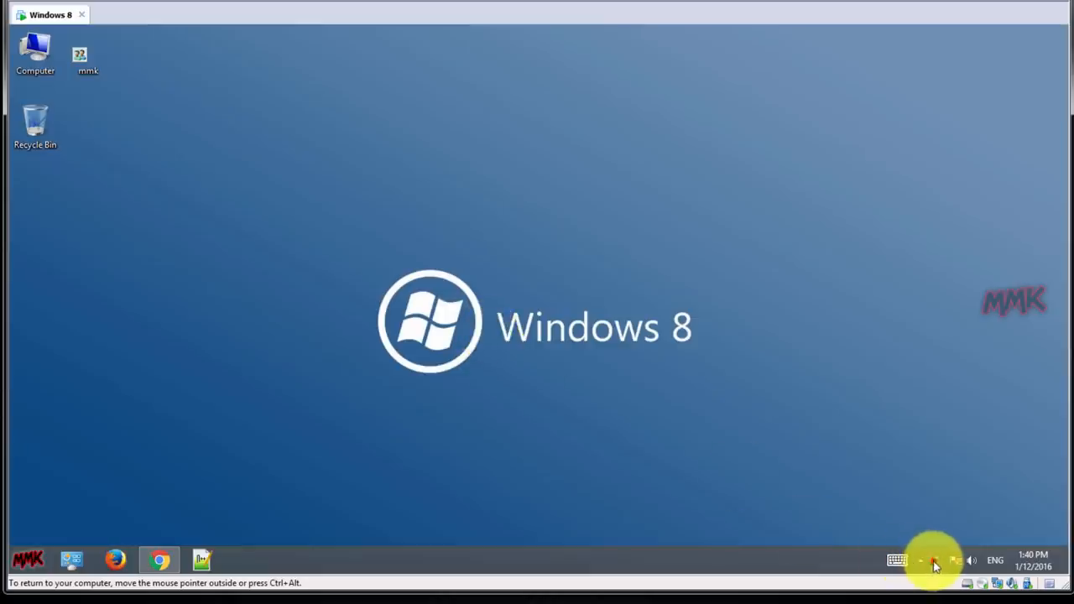
- Connect Windows 8 to the mmk_net Wi-Fi network using its security key
left_click(956, 561)
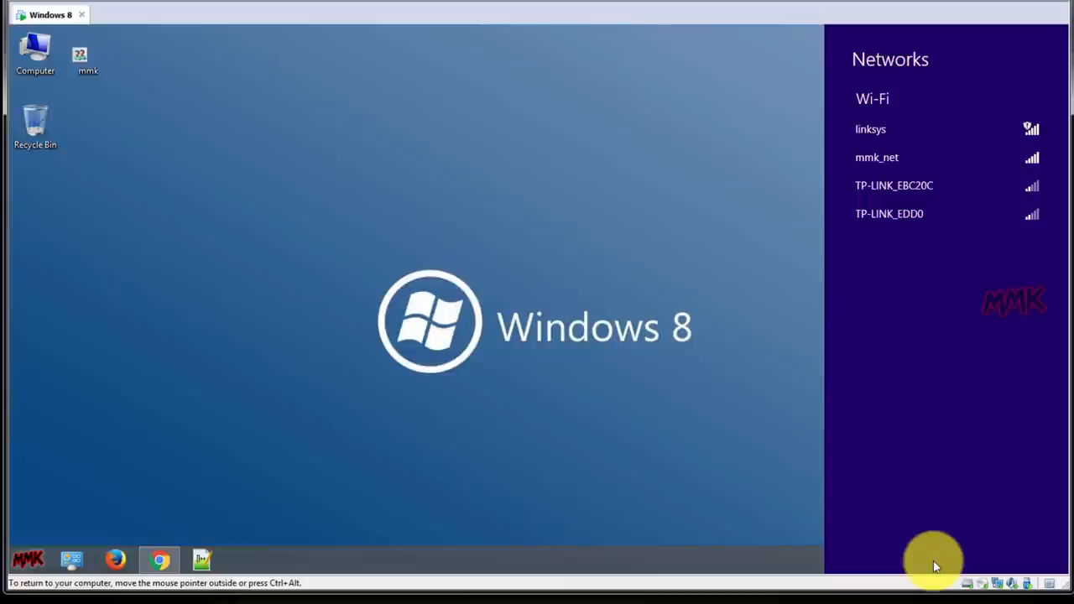
left_click(877, 157)
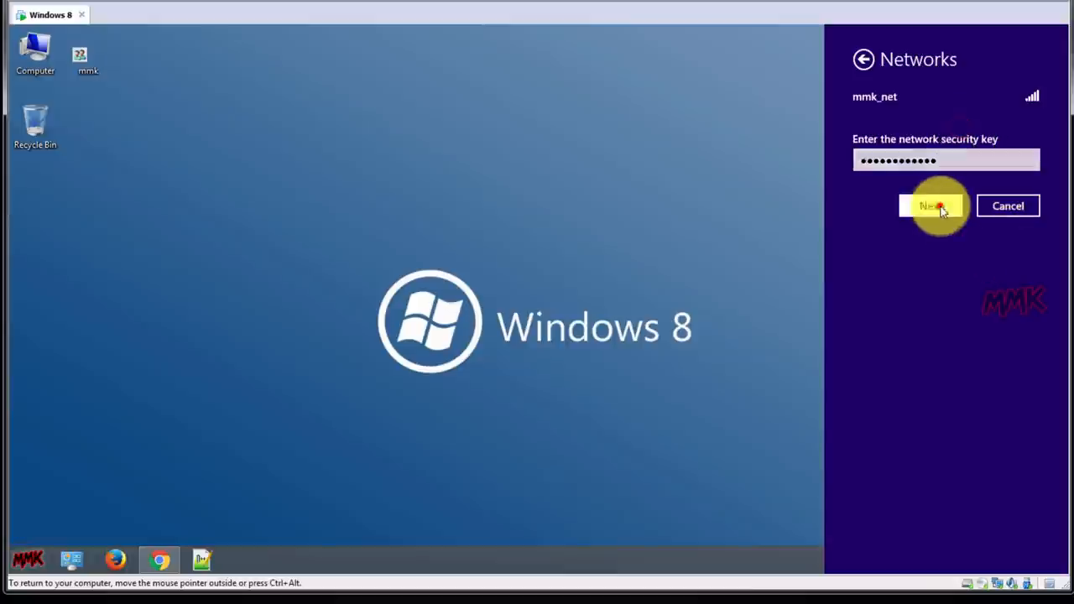
left_click(934, 206)
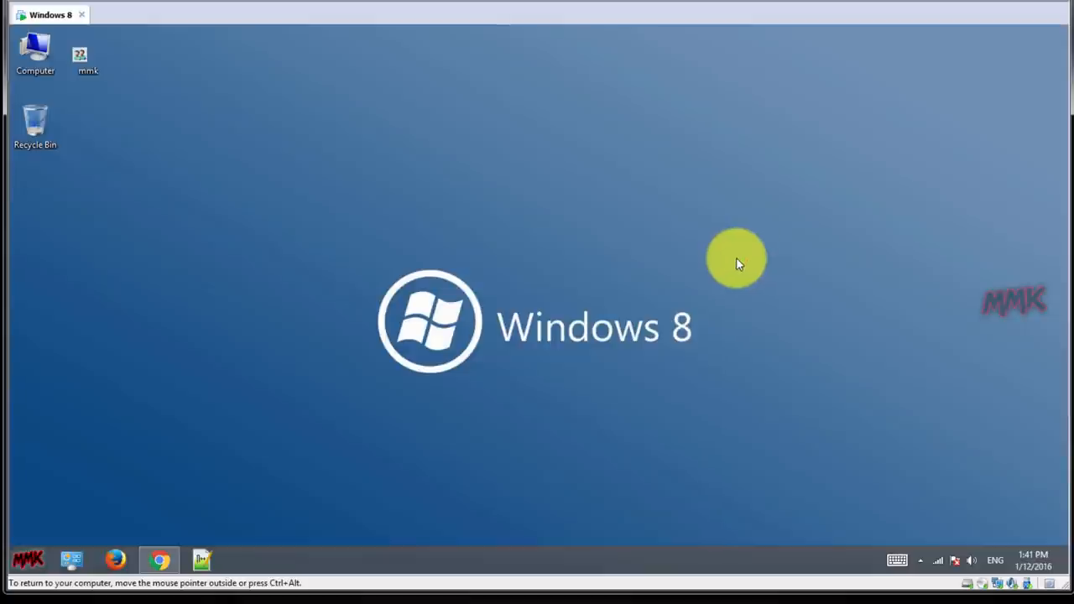
- Launch the command prompt from Start and begin pinging google.com
left_click(27, 560)
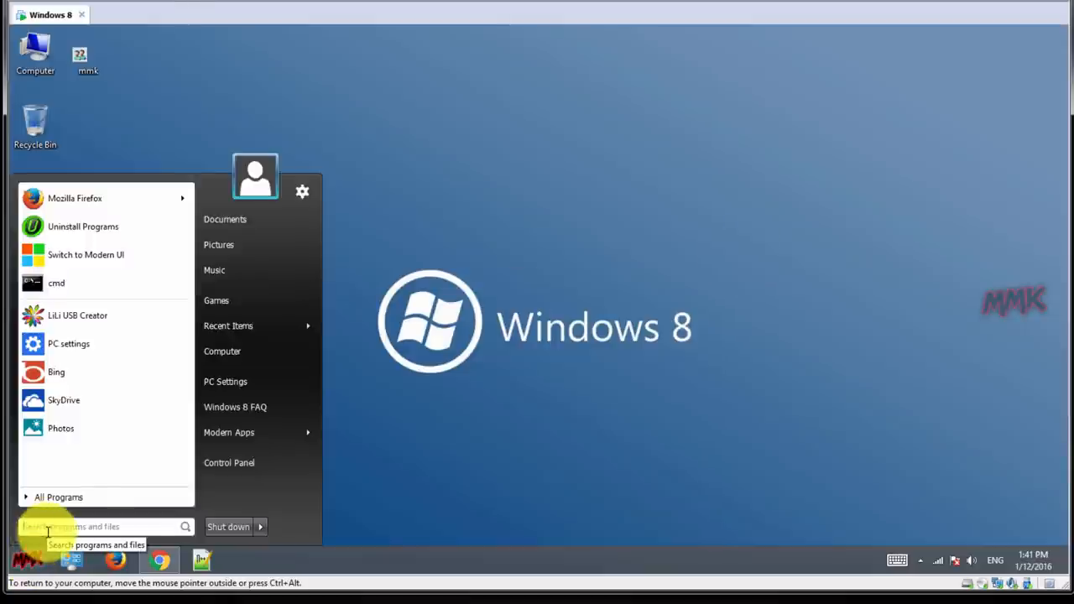
left_click(56, 283)
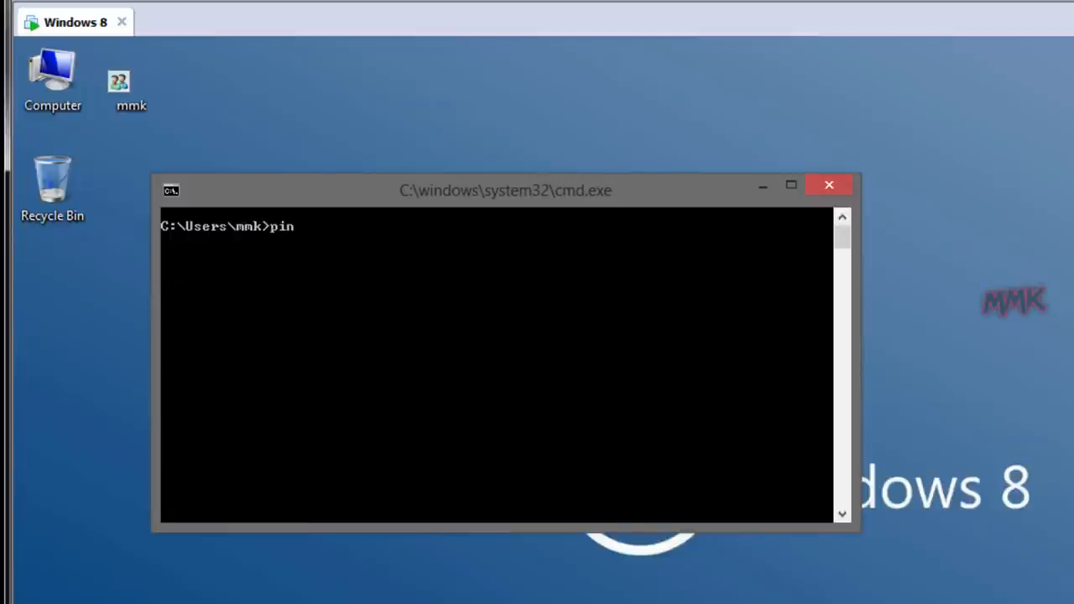
type("g google.co")
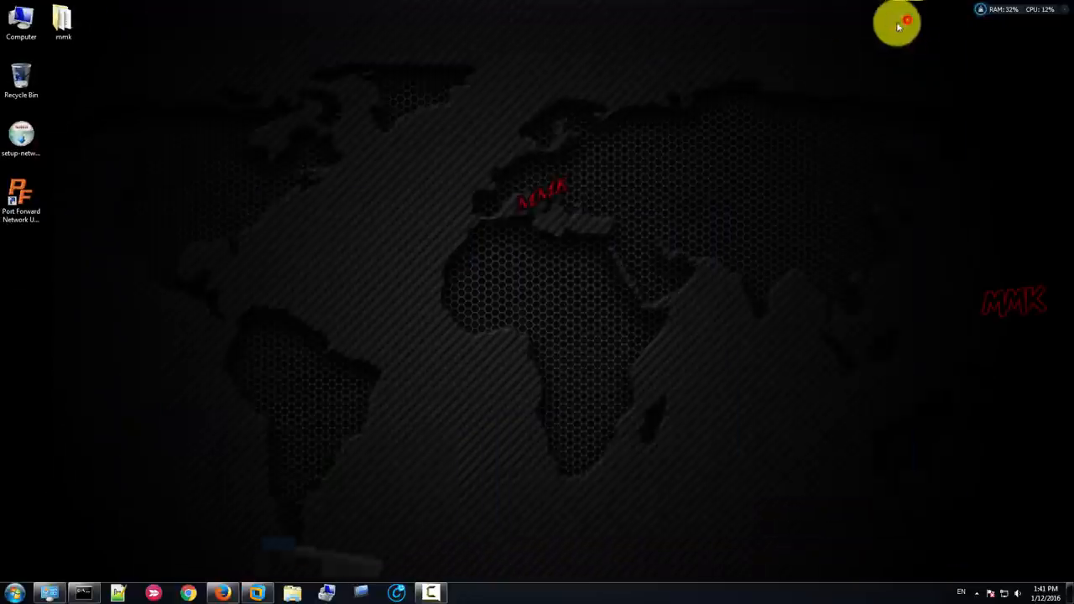
- Launch Port Forward Network Utilities in trial mode to run Router Detector
double_click(21, 197)
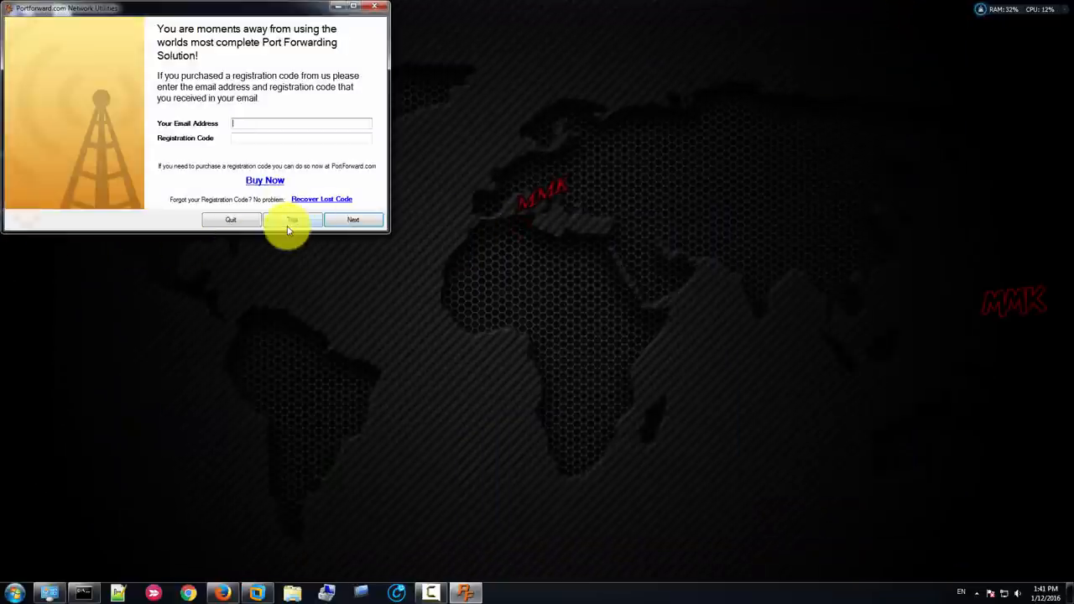
left_click(292, 219)
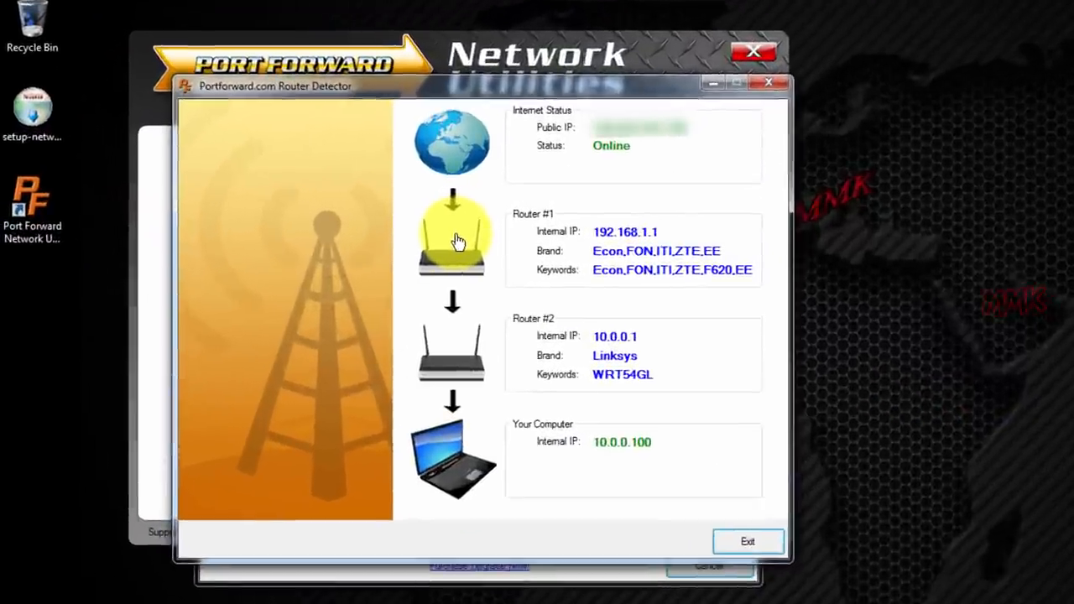
mouse_move(998, 269)
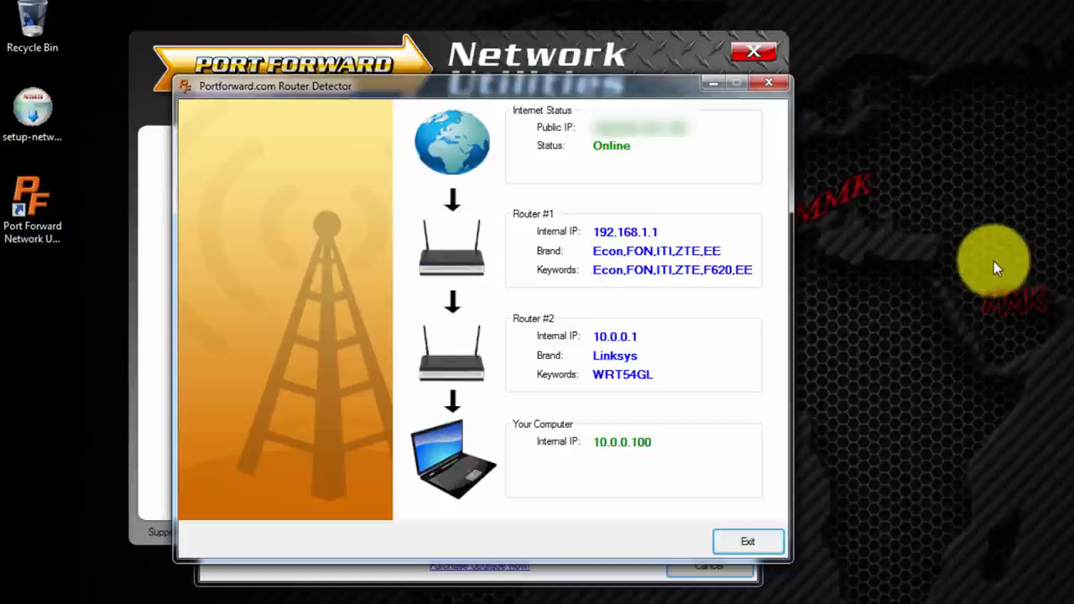